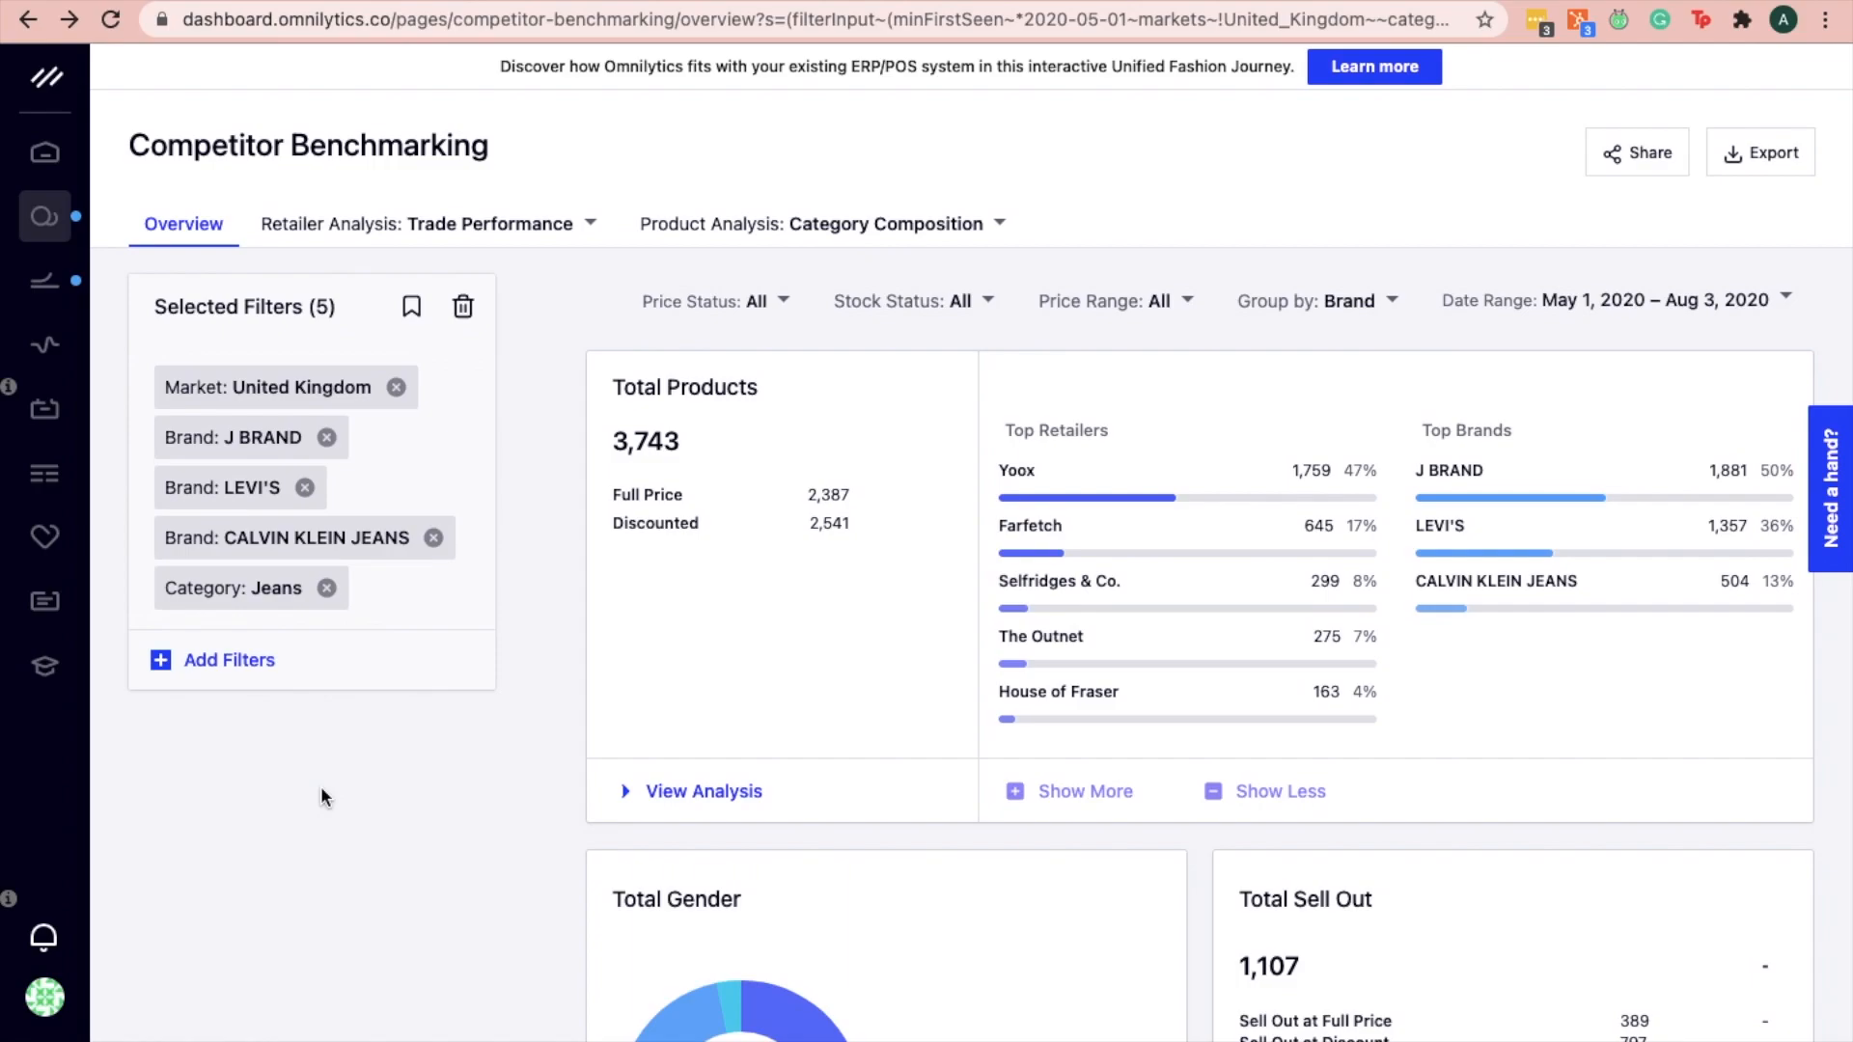
pyautogui.moveTo(382, 187)
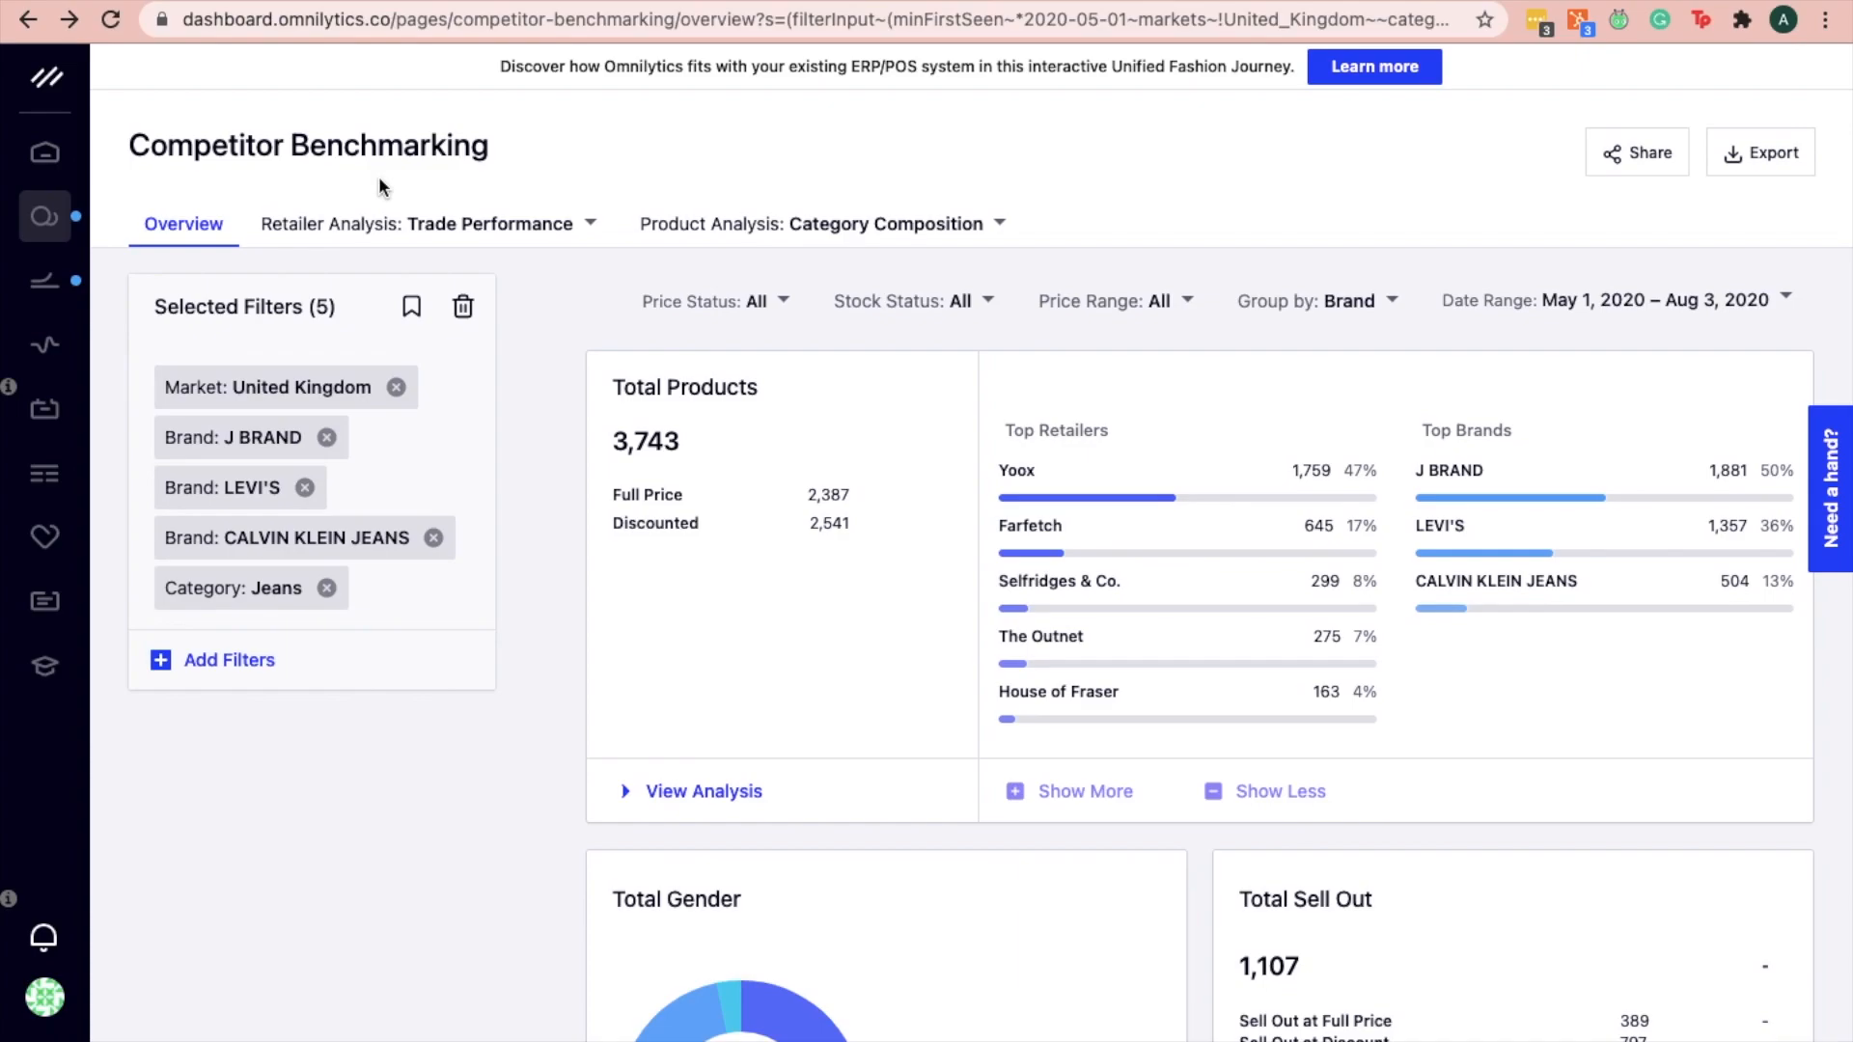
pyautogui.moveTo(280, 504)
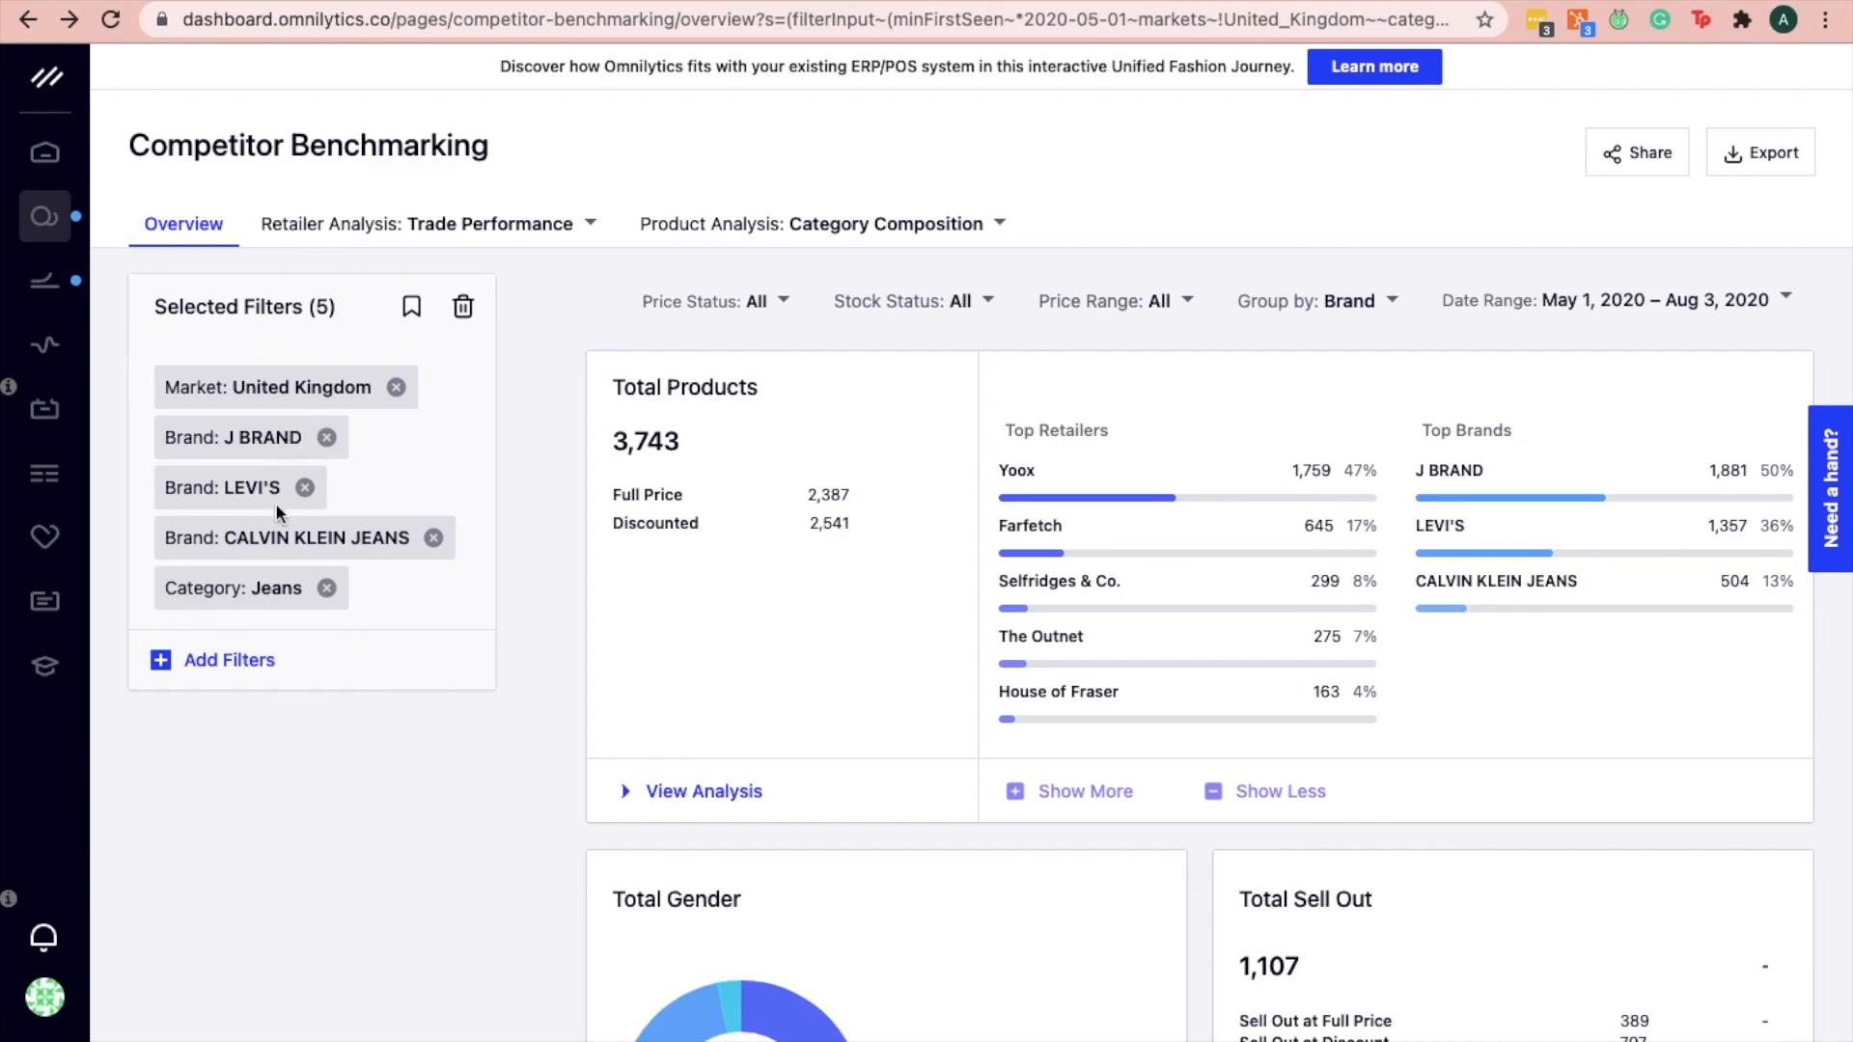
pyautogui.moveTo(293, 568)
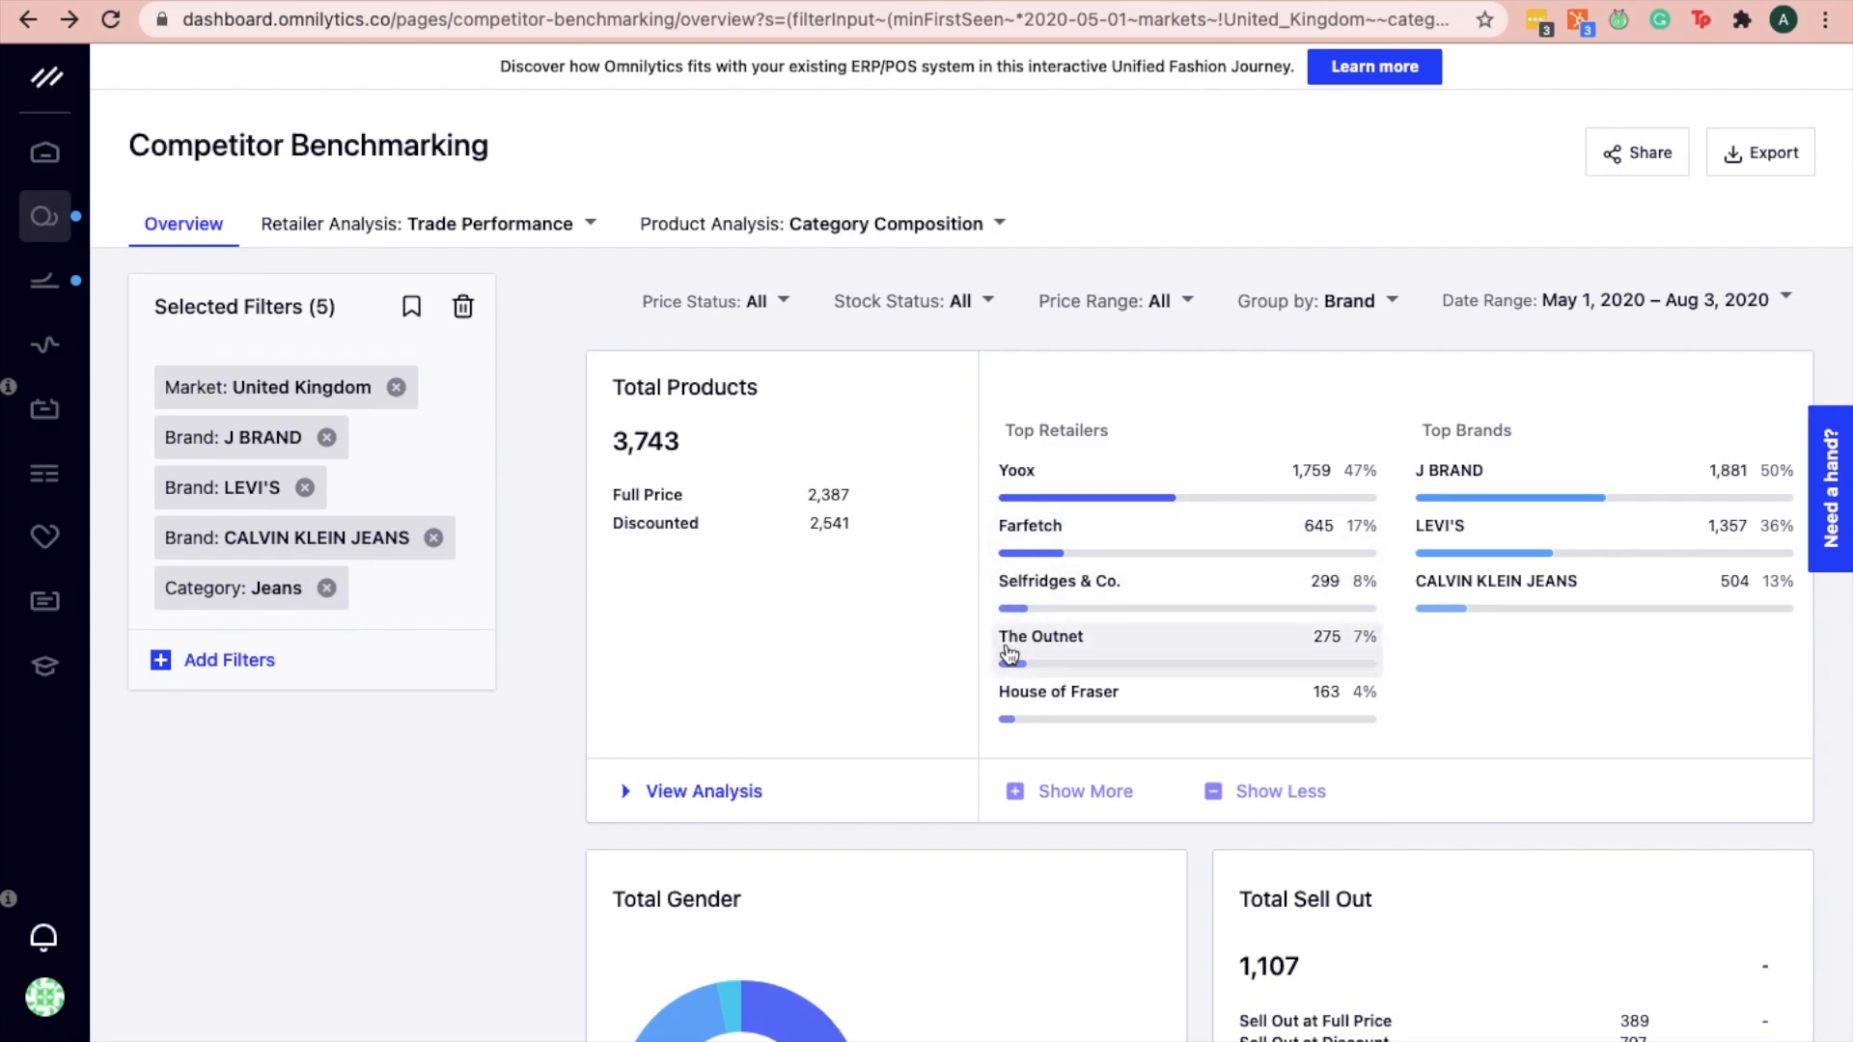
pyautogui.moveTo(947, 728)
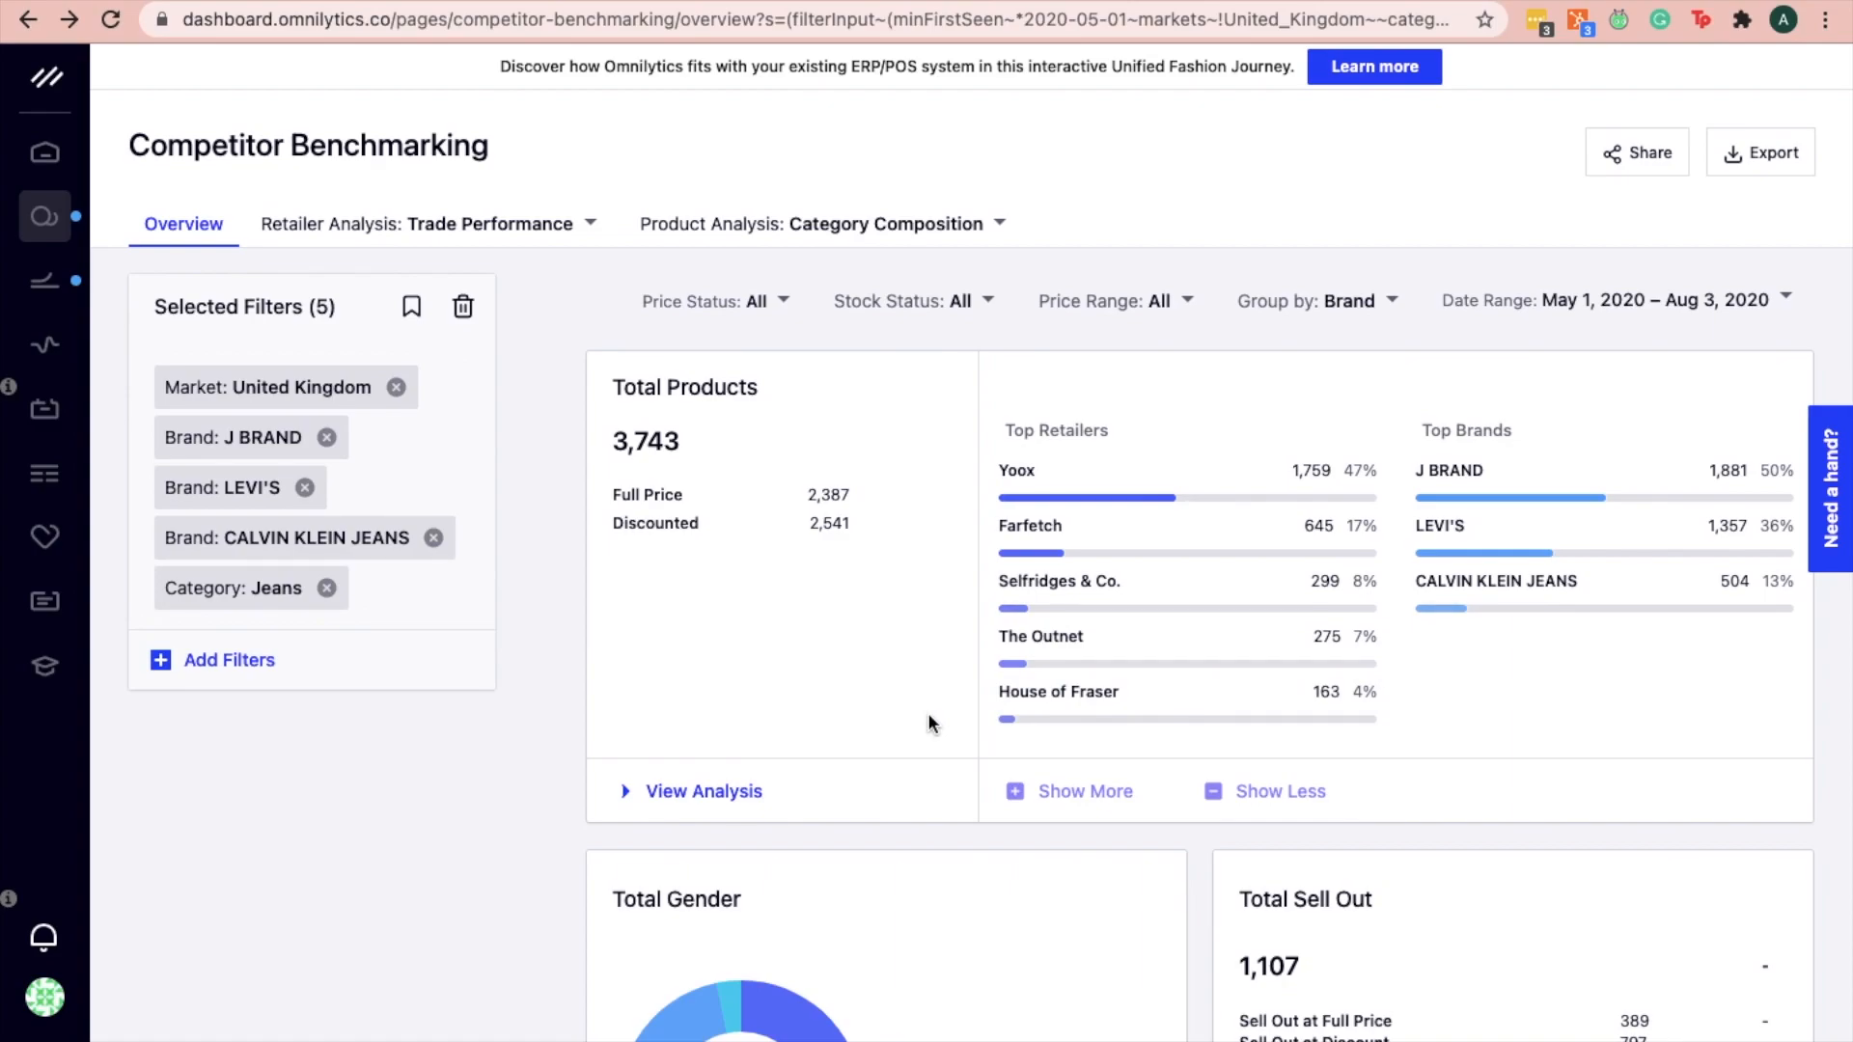
pyautogui.moveTo(536, 249)
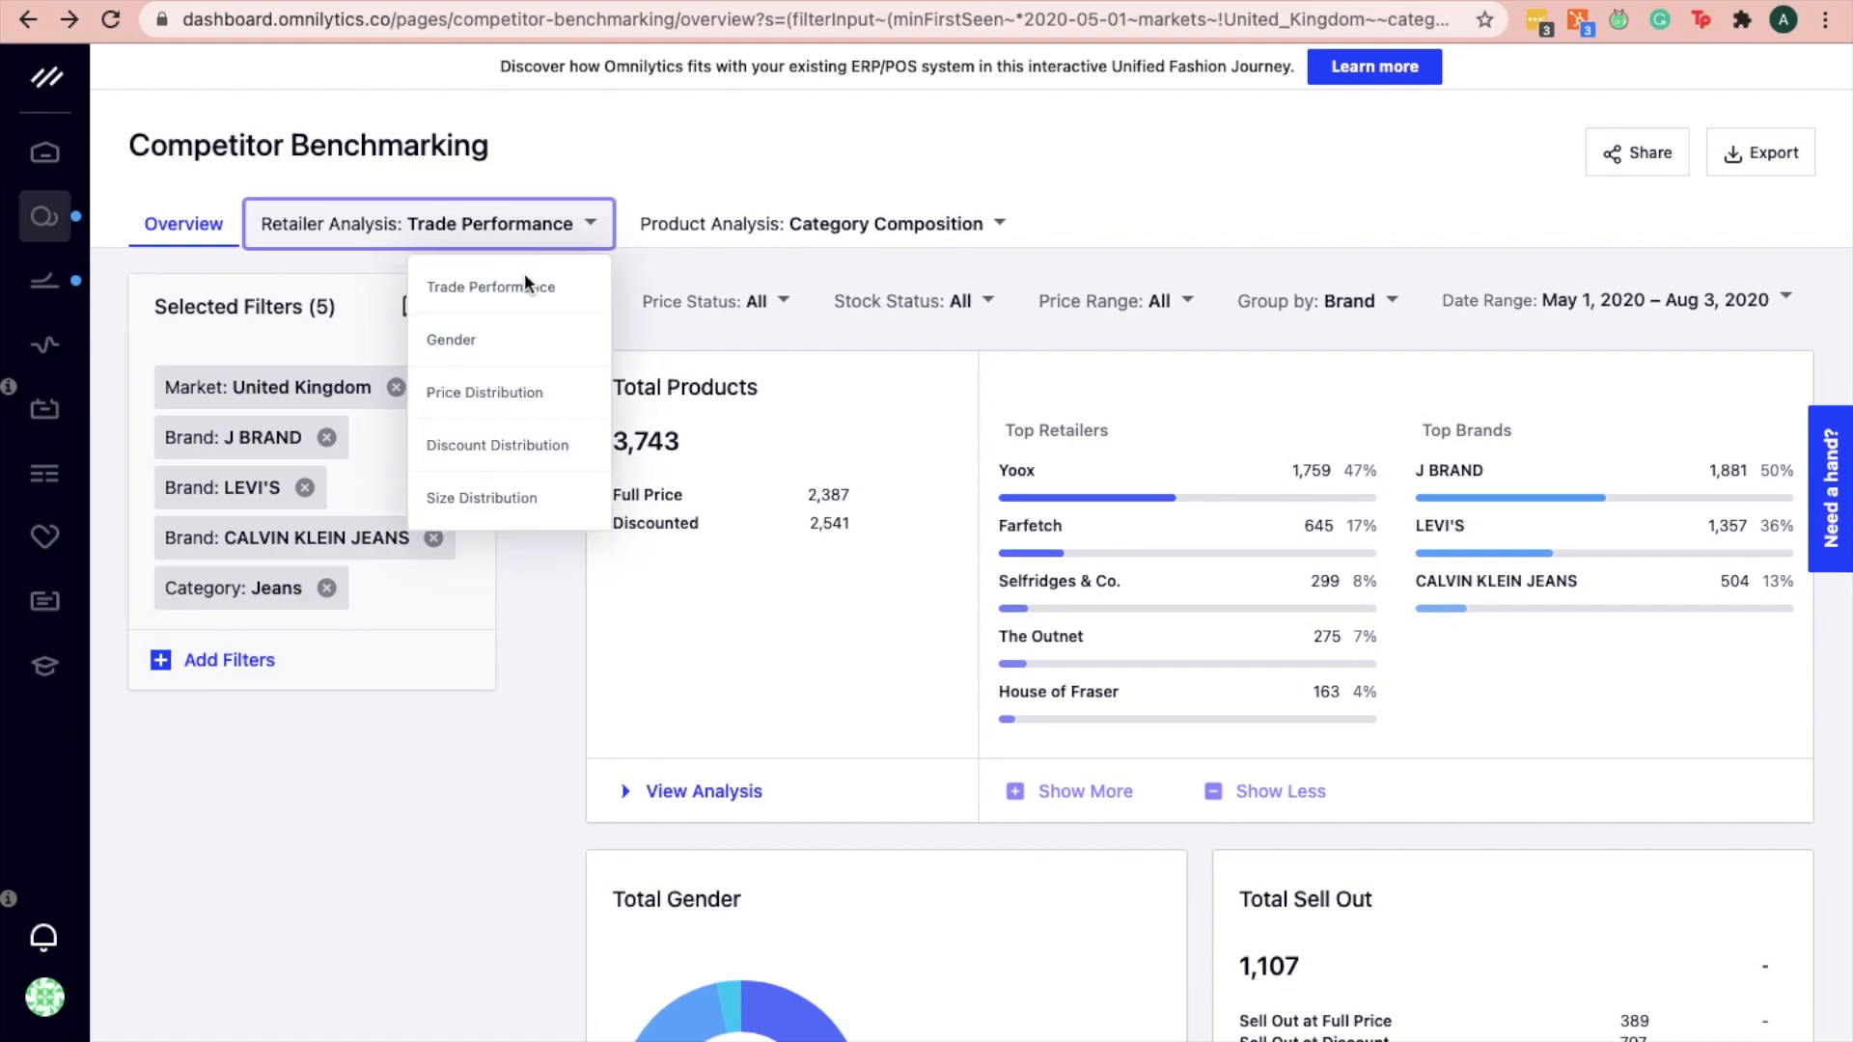
# Choose Trade Performance as the retailer analysis for the UK jeans retailers.
pyautogui.click(490, 285)
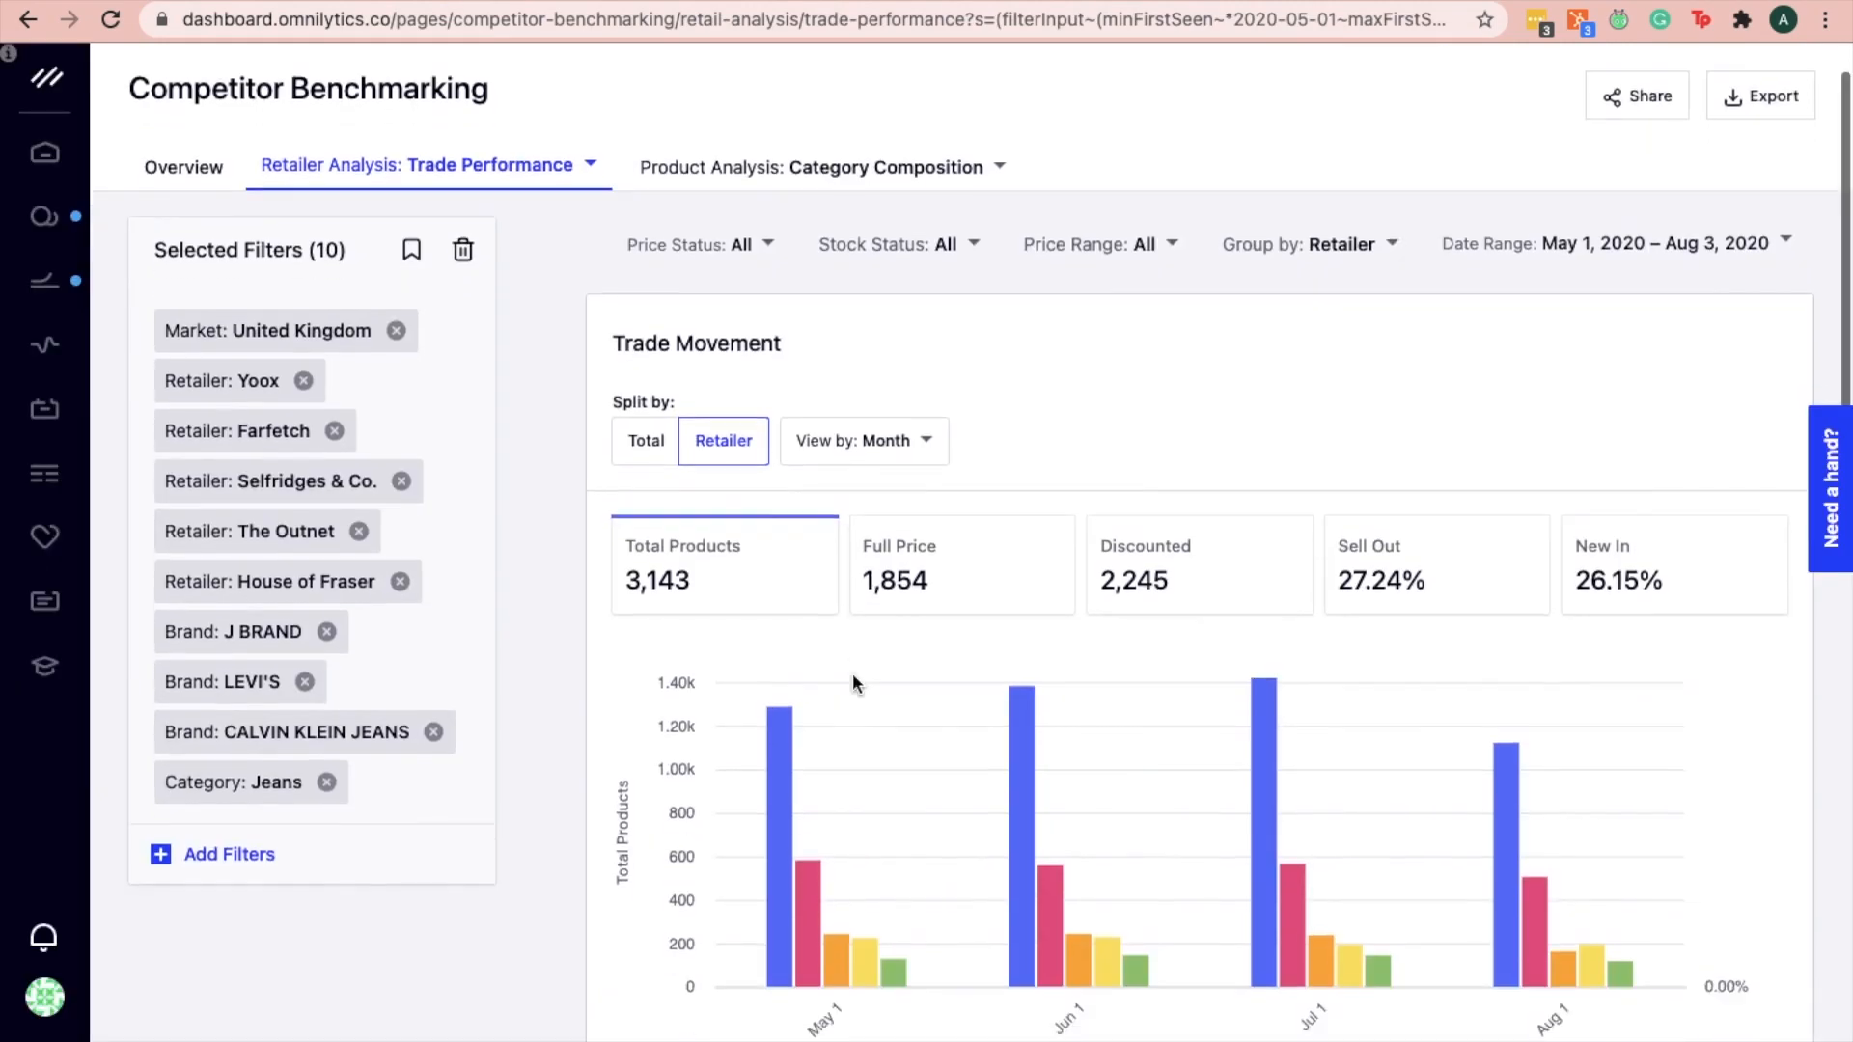
# Scroll down to the Trade Analysis table comparing retailers' discount, new-in and sell-out rates.
pyautogui.scroll(-3)
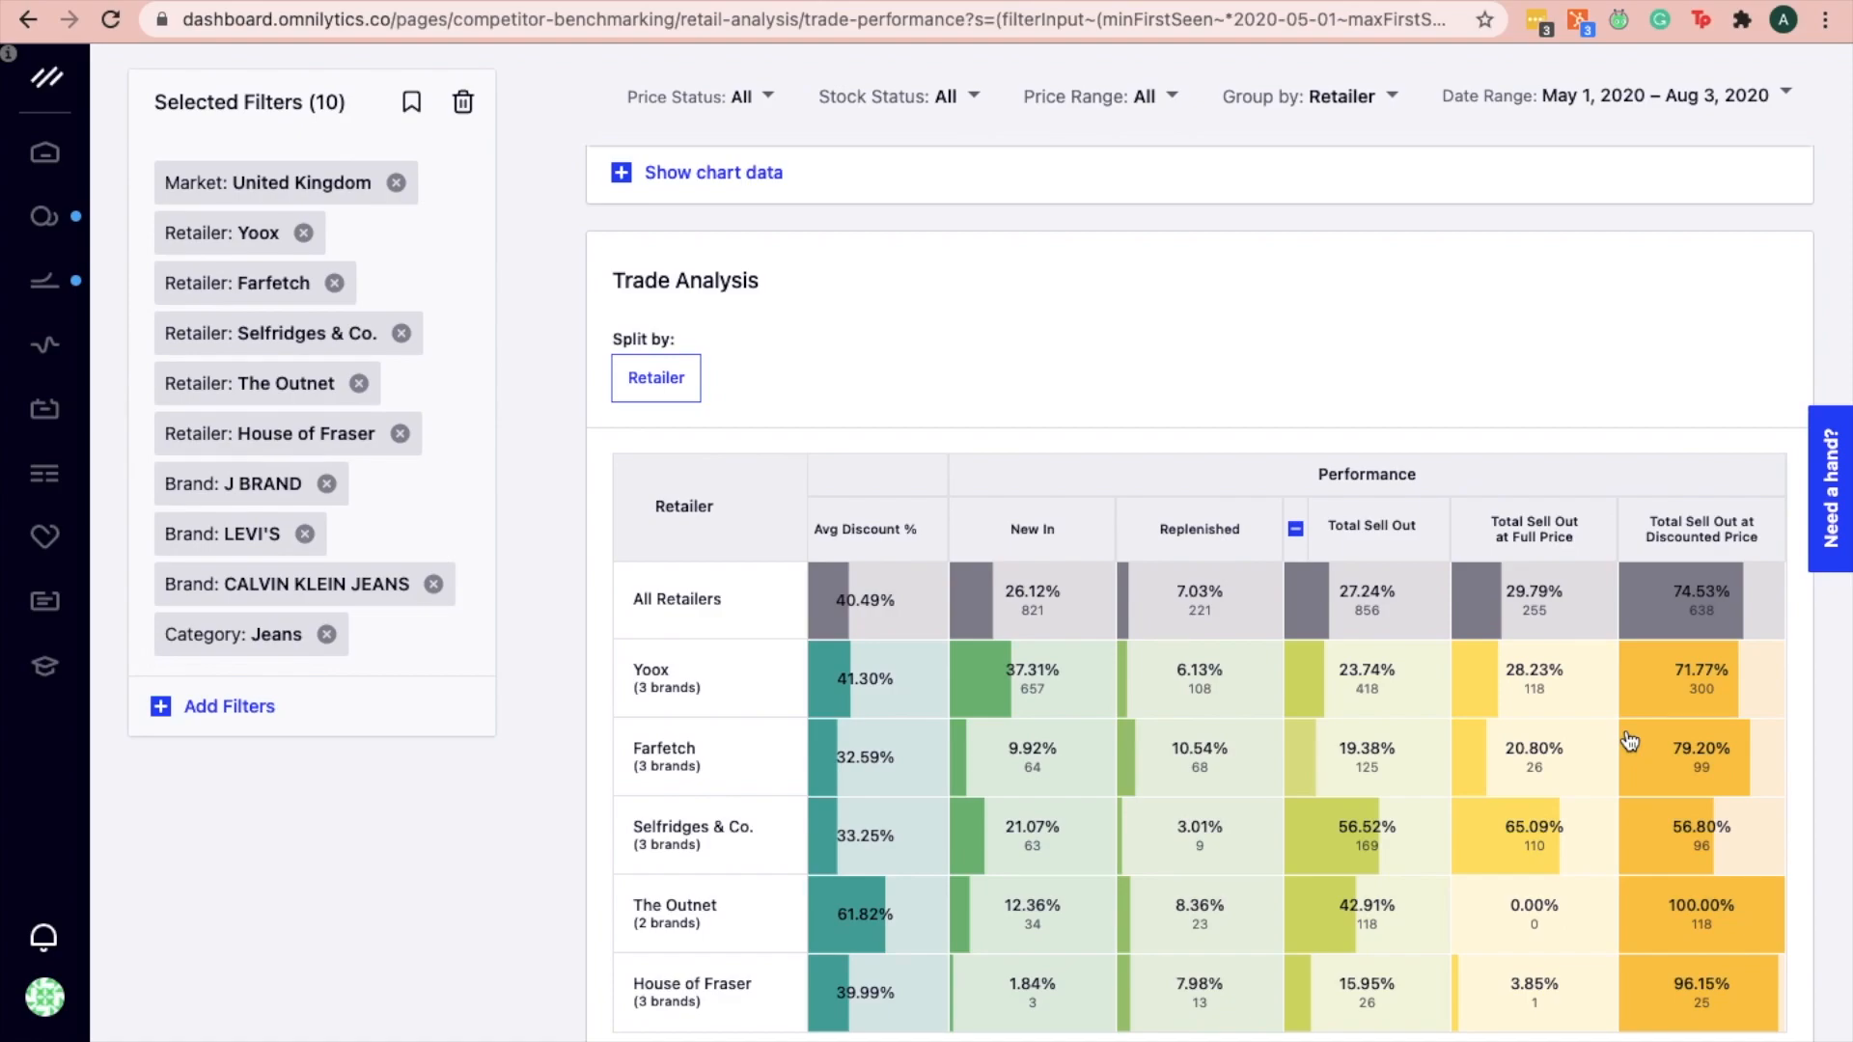
pyautogui.moveTo(1459, 496)
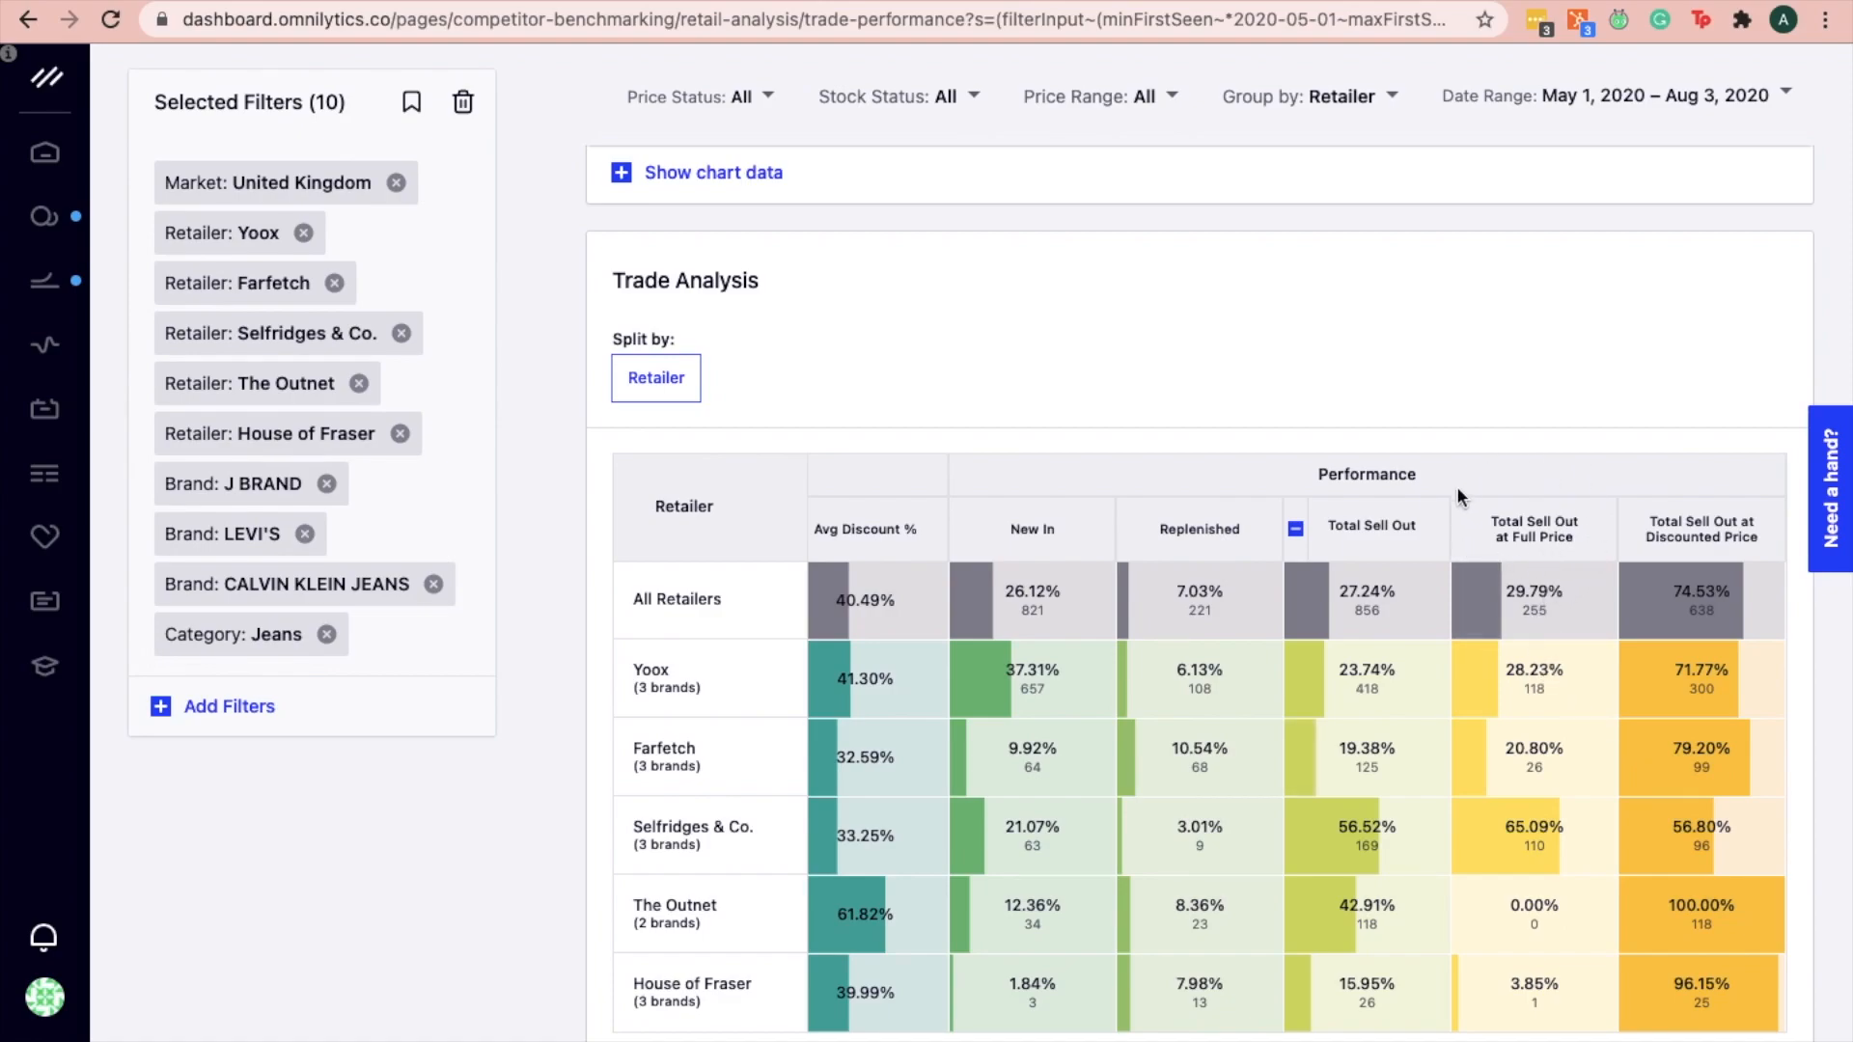
pyautogui.moveTo(1509, 855)
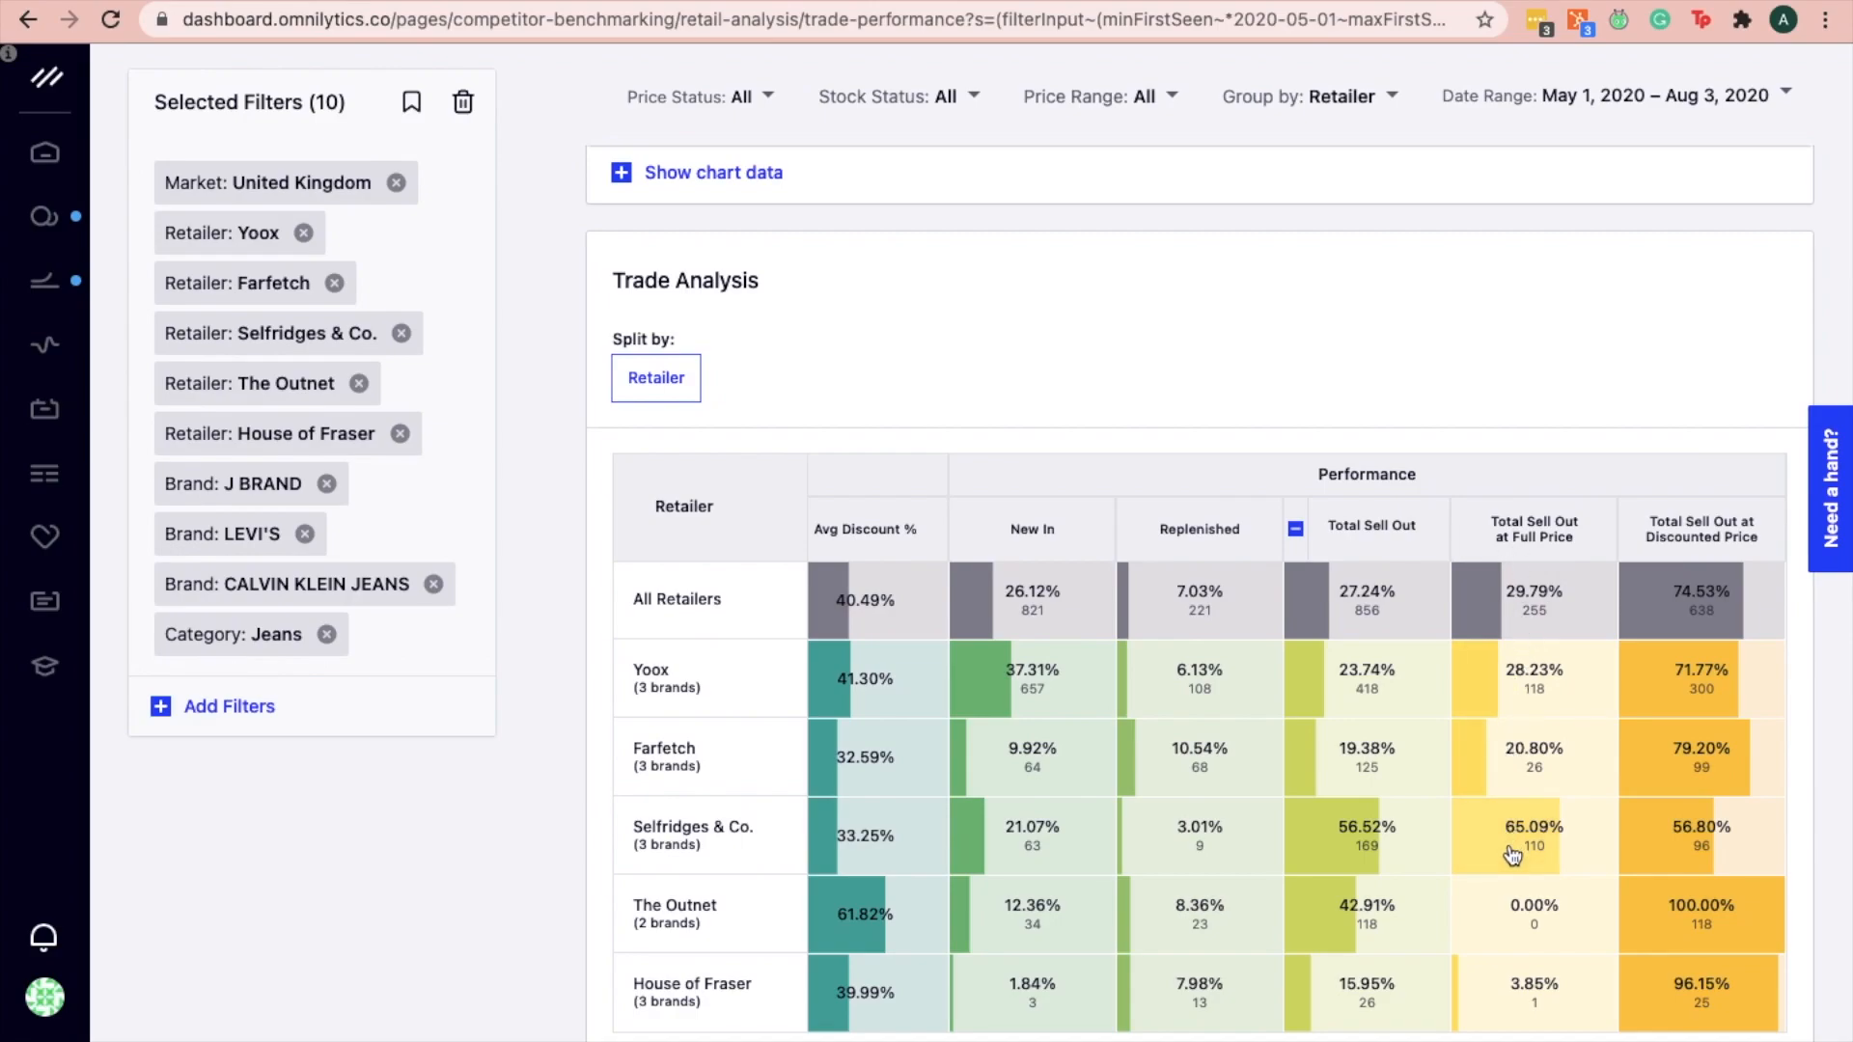
pyautogui.moveTo(1555, 864)
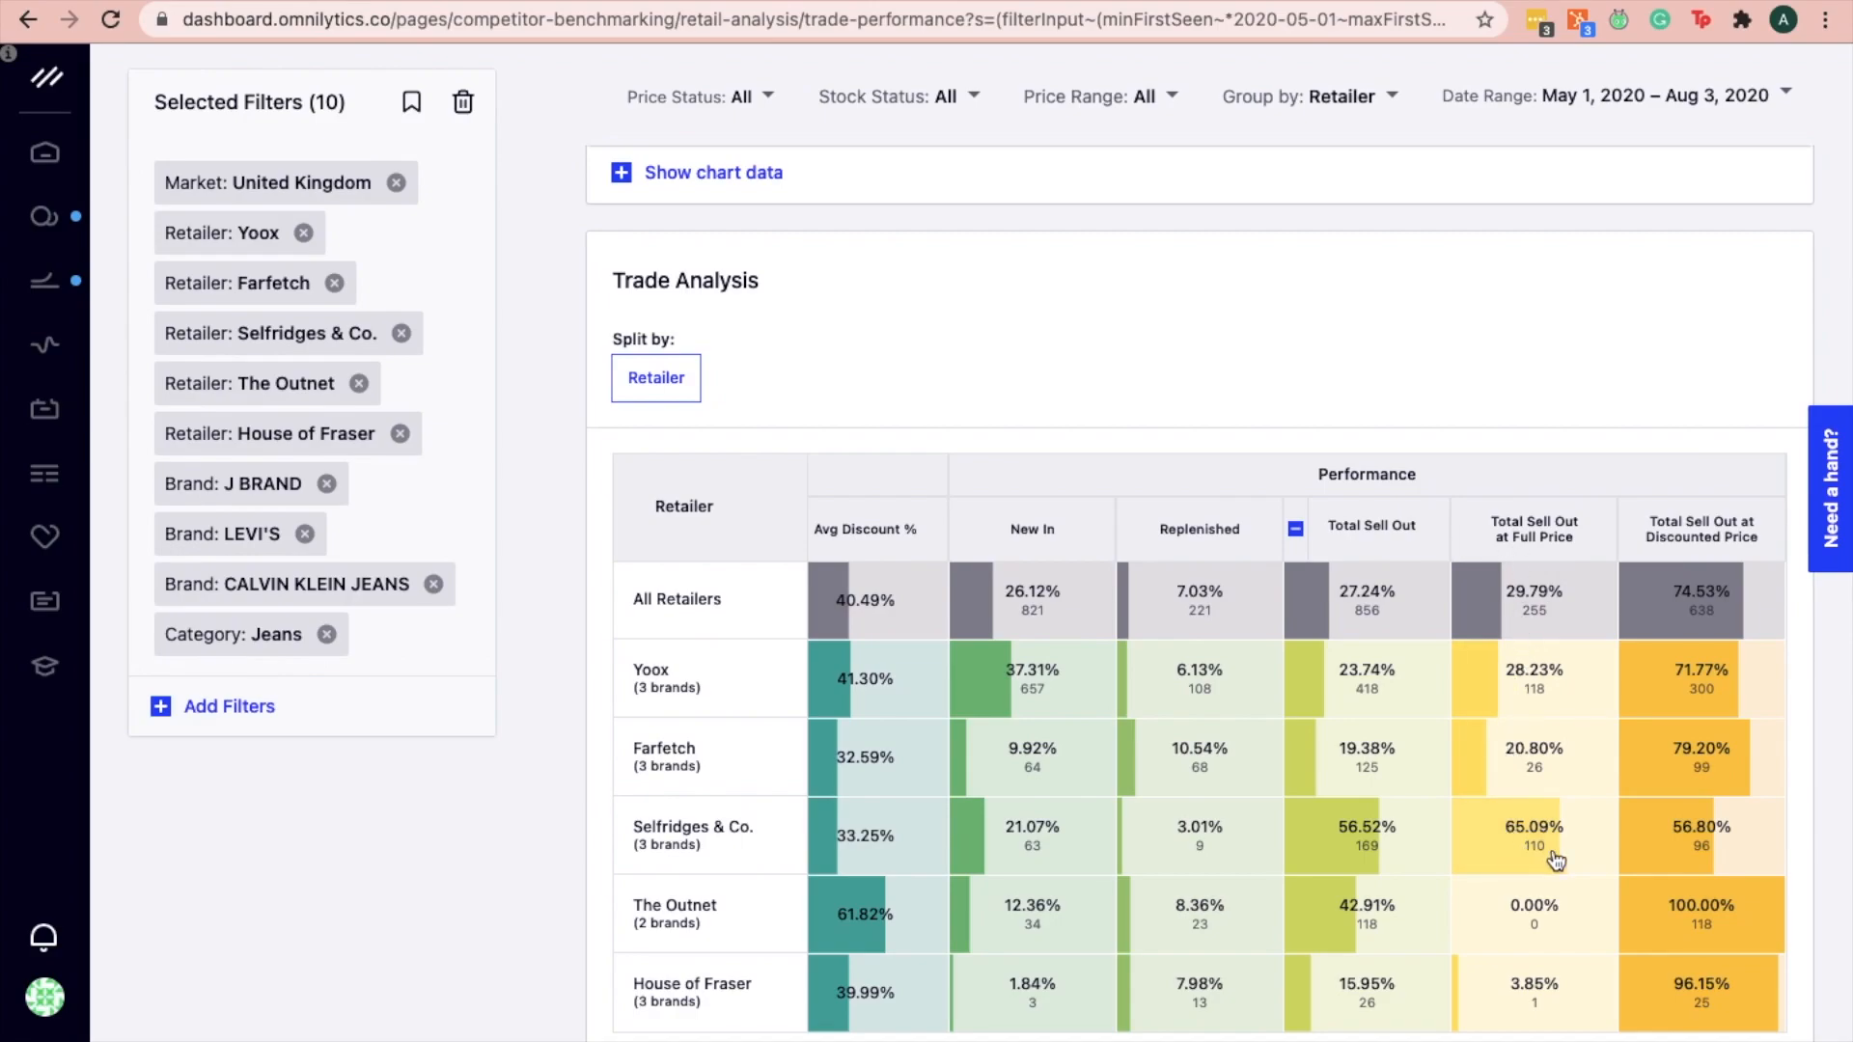
pyautogui.moveTo(1559, 798)
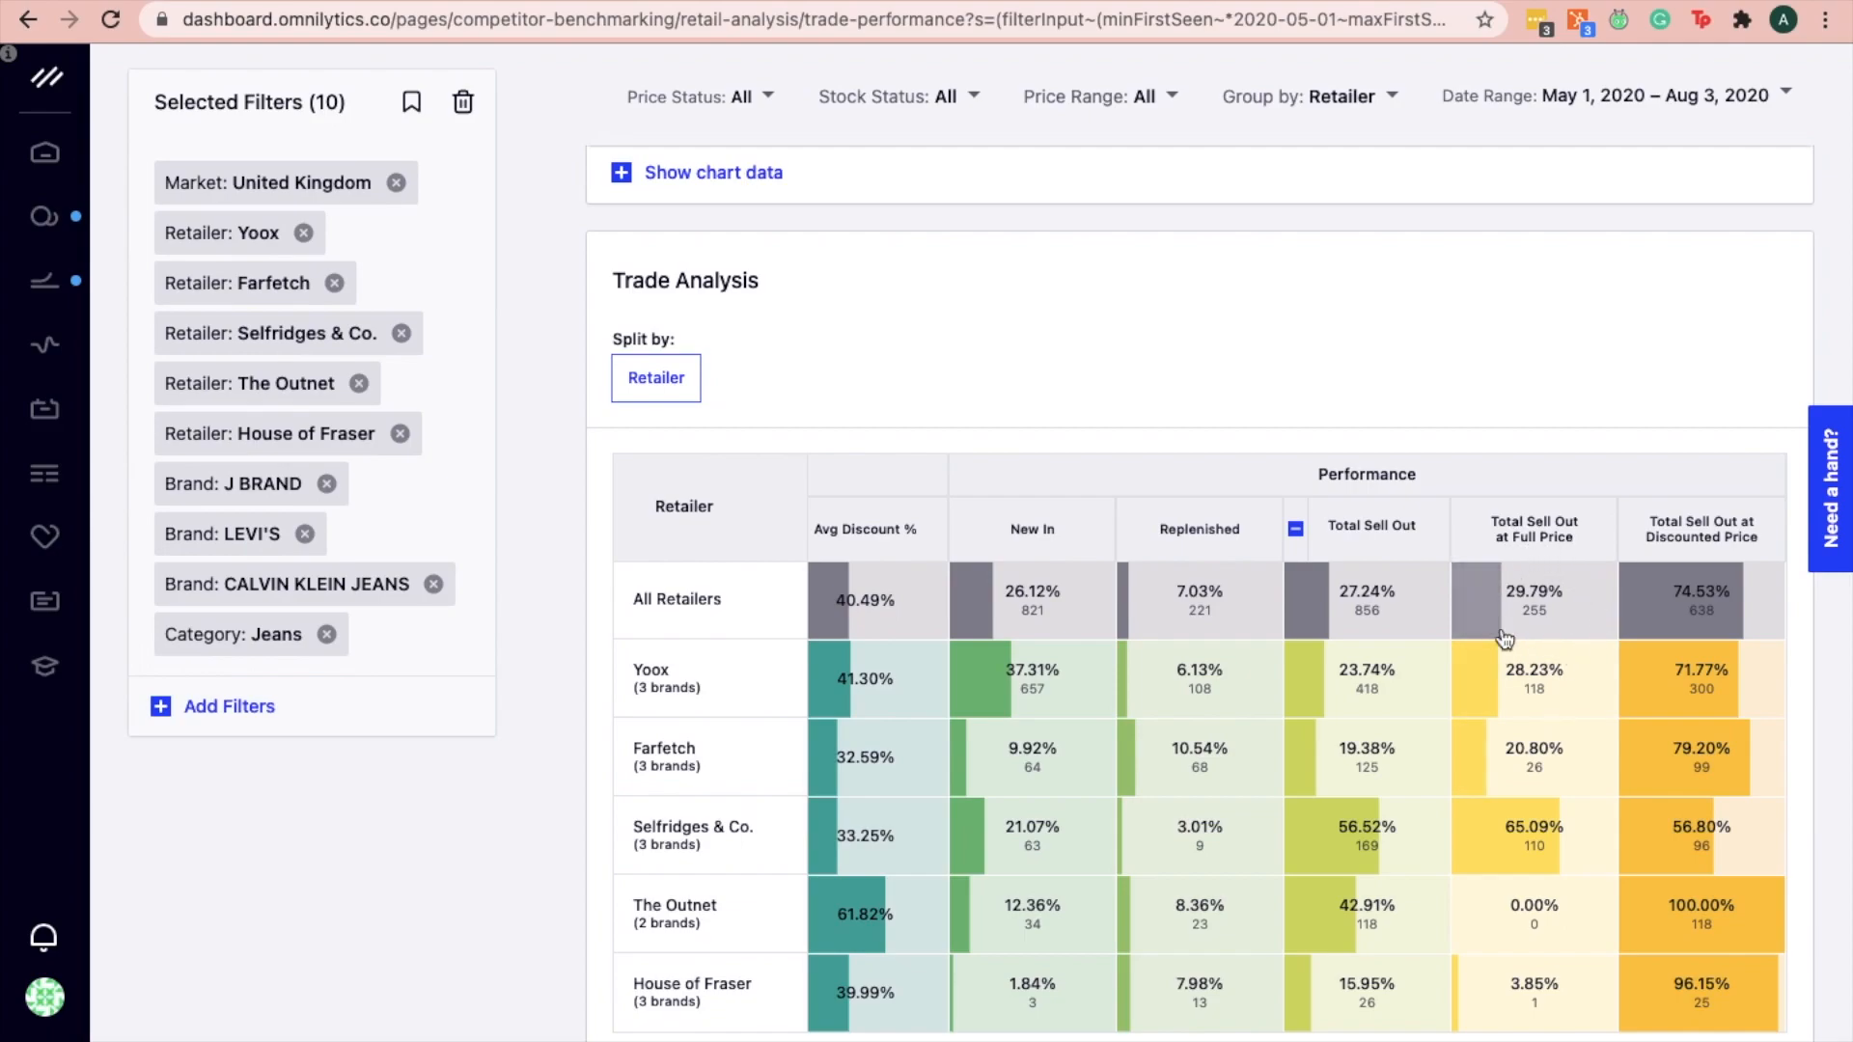
pyautogui.moveTo(1587, 624)
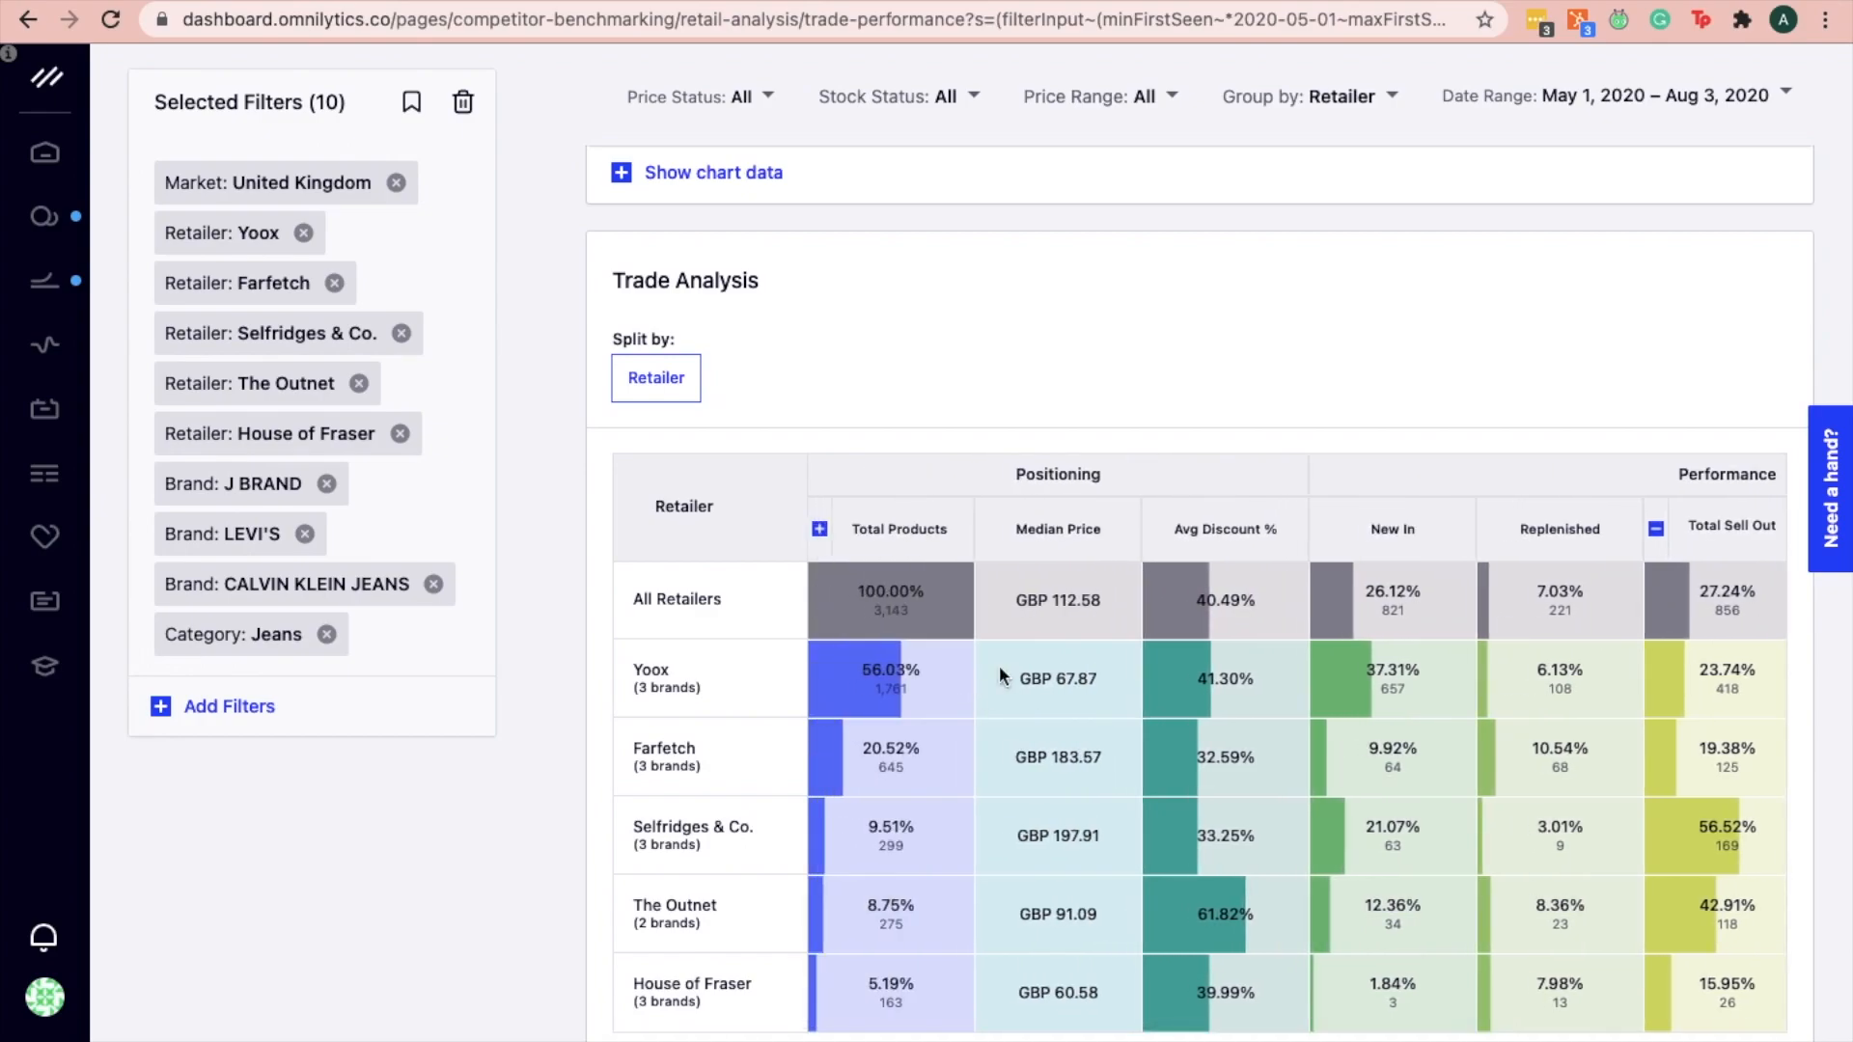
pyautogui.moveTo(1108, 553)
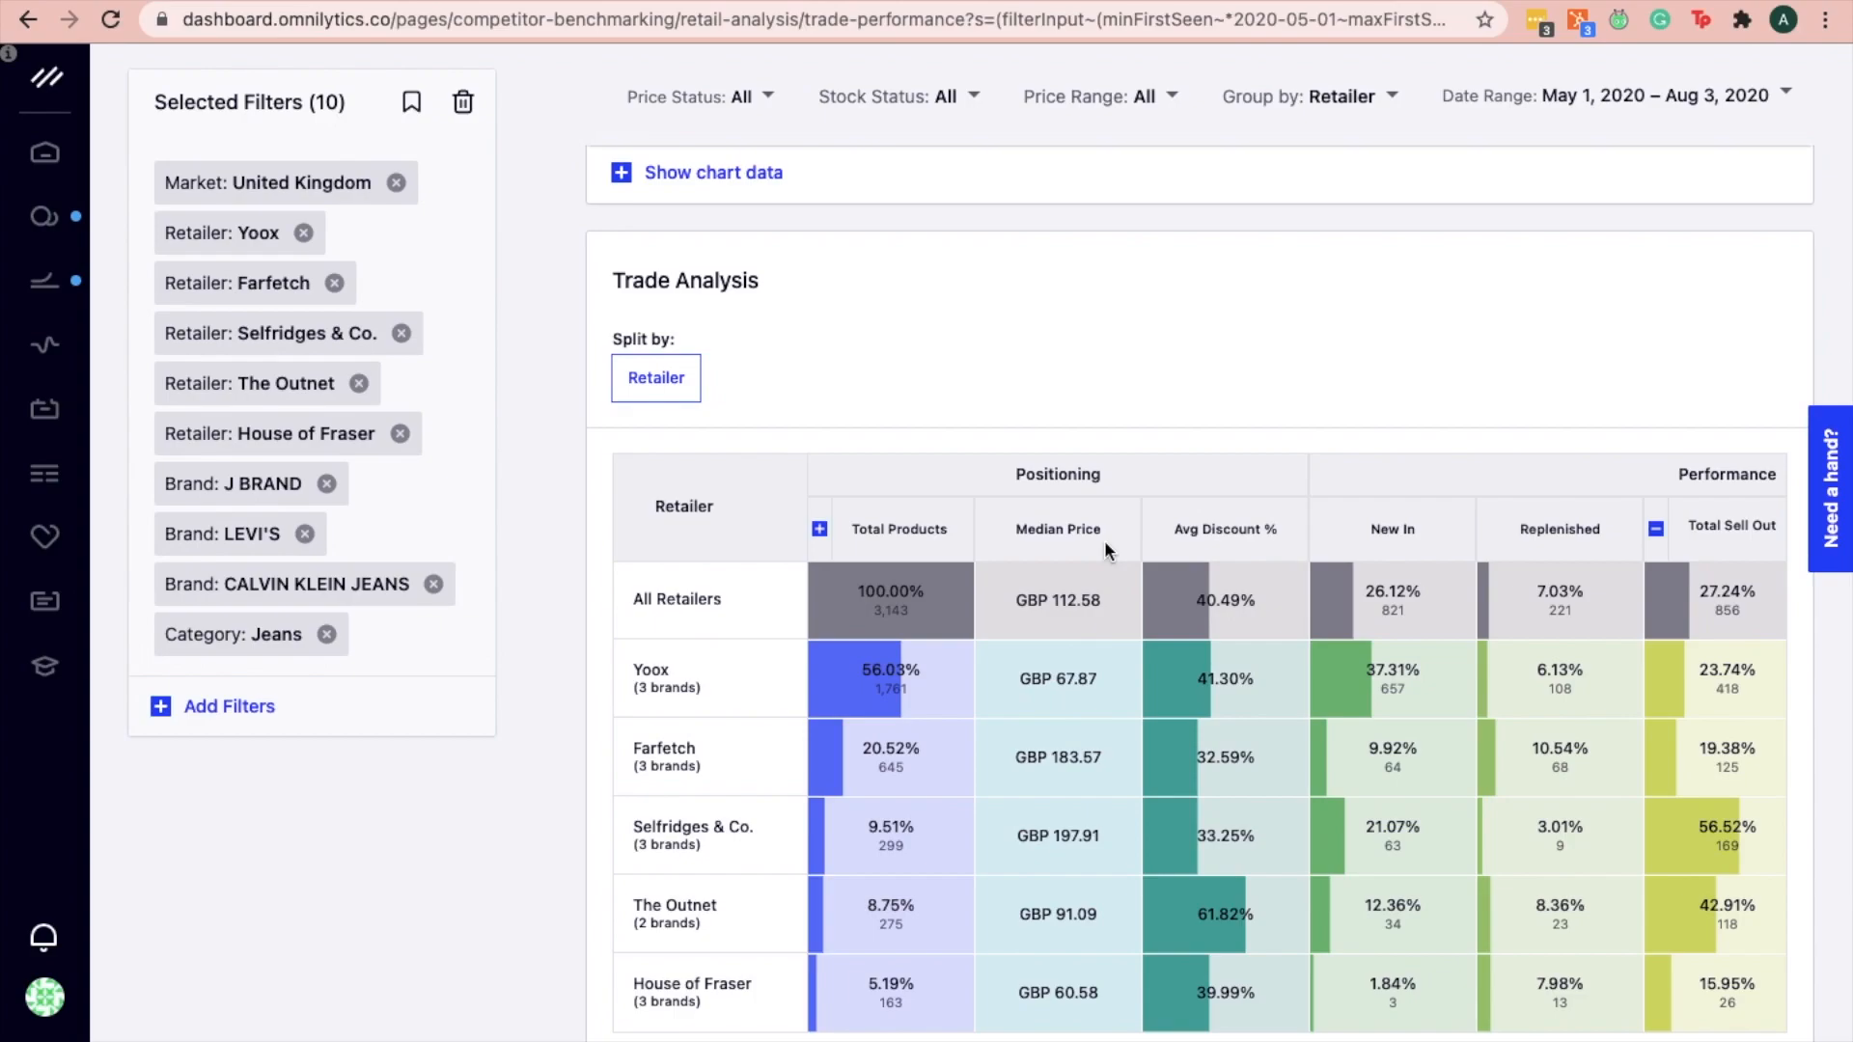
pyautogui.moveTo(1093, 861)
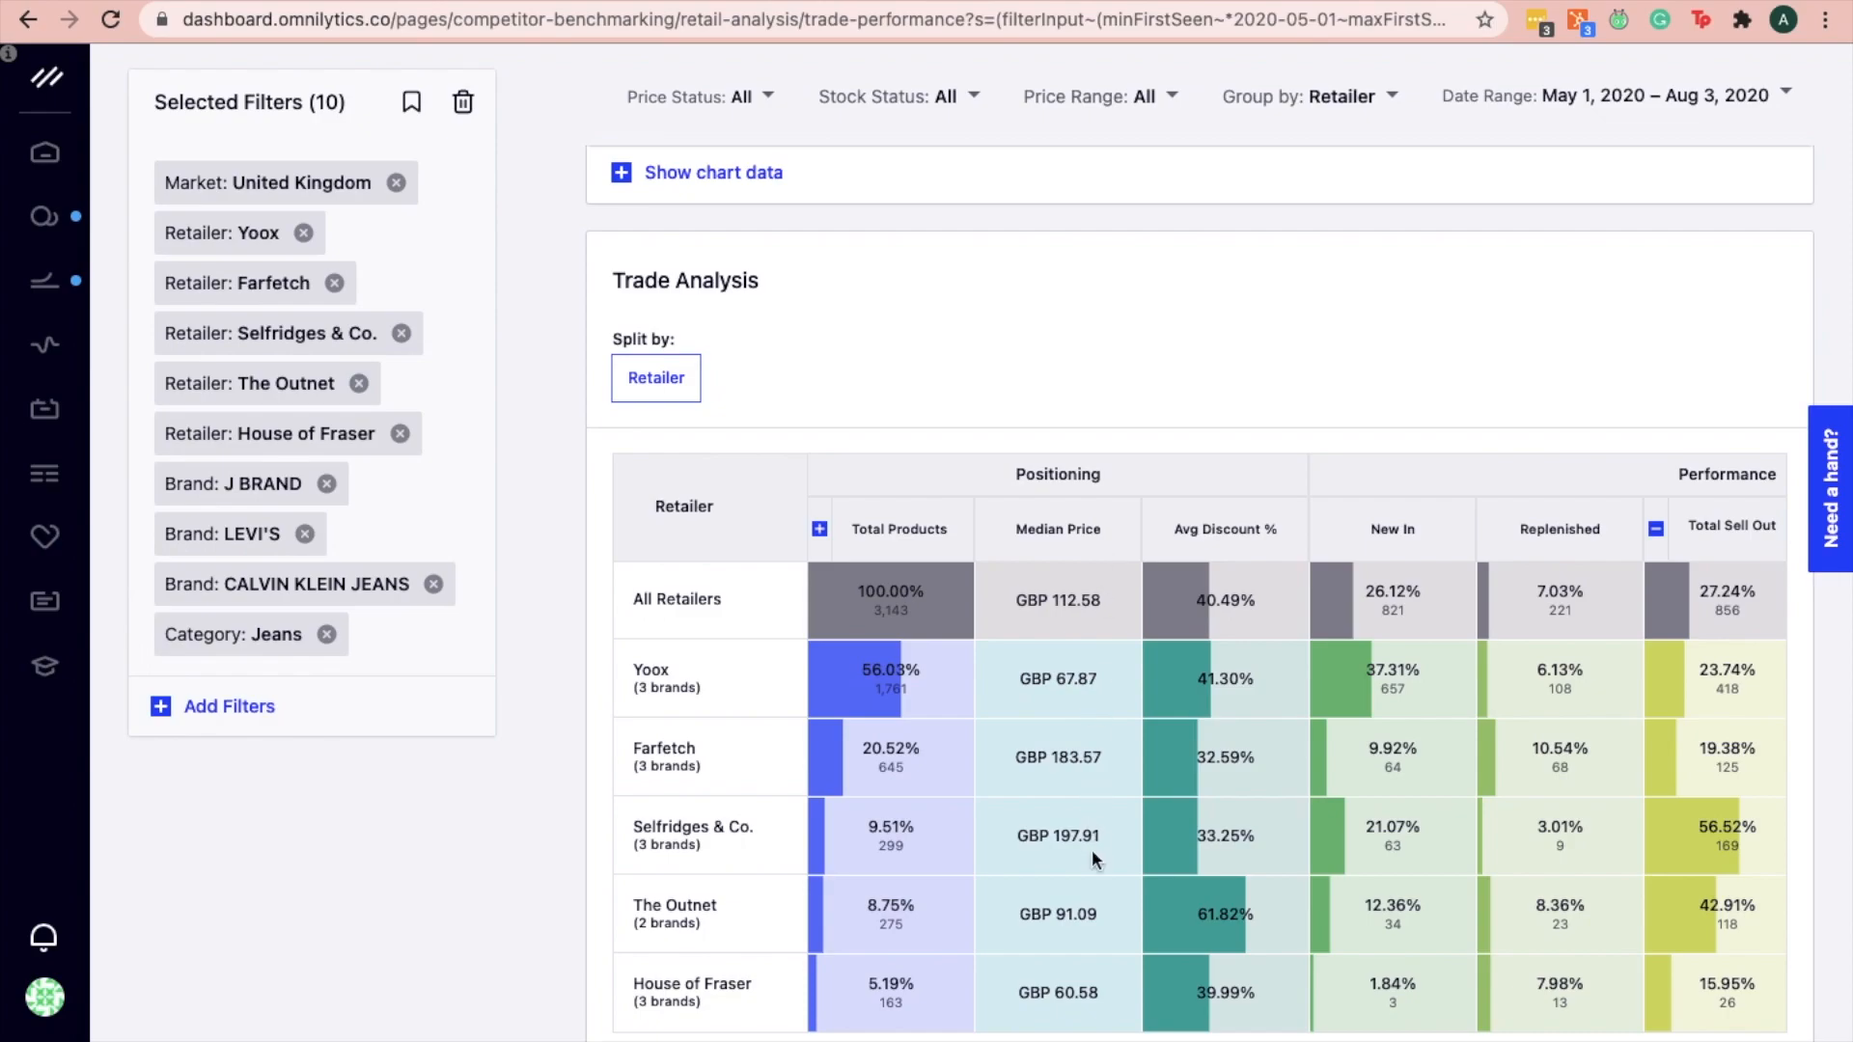
pyautogui.moveTo(1114, 846)
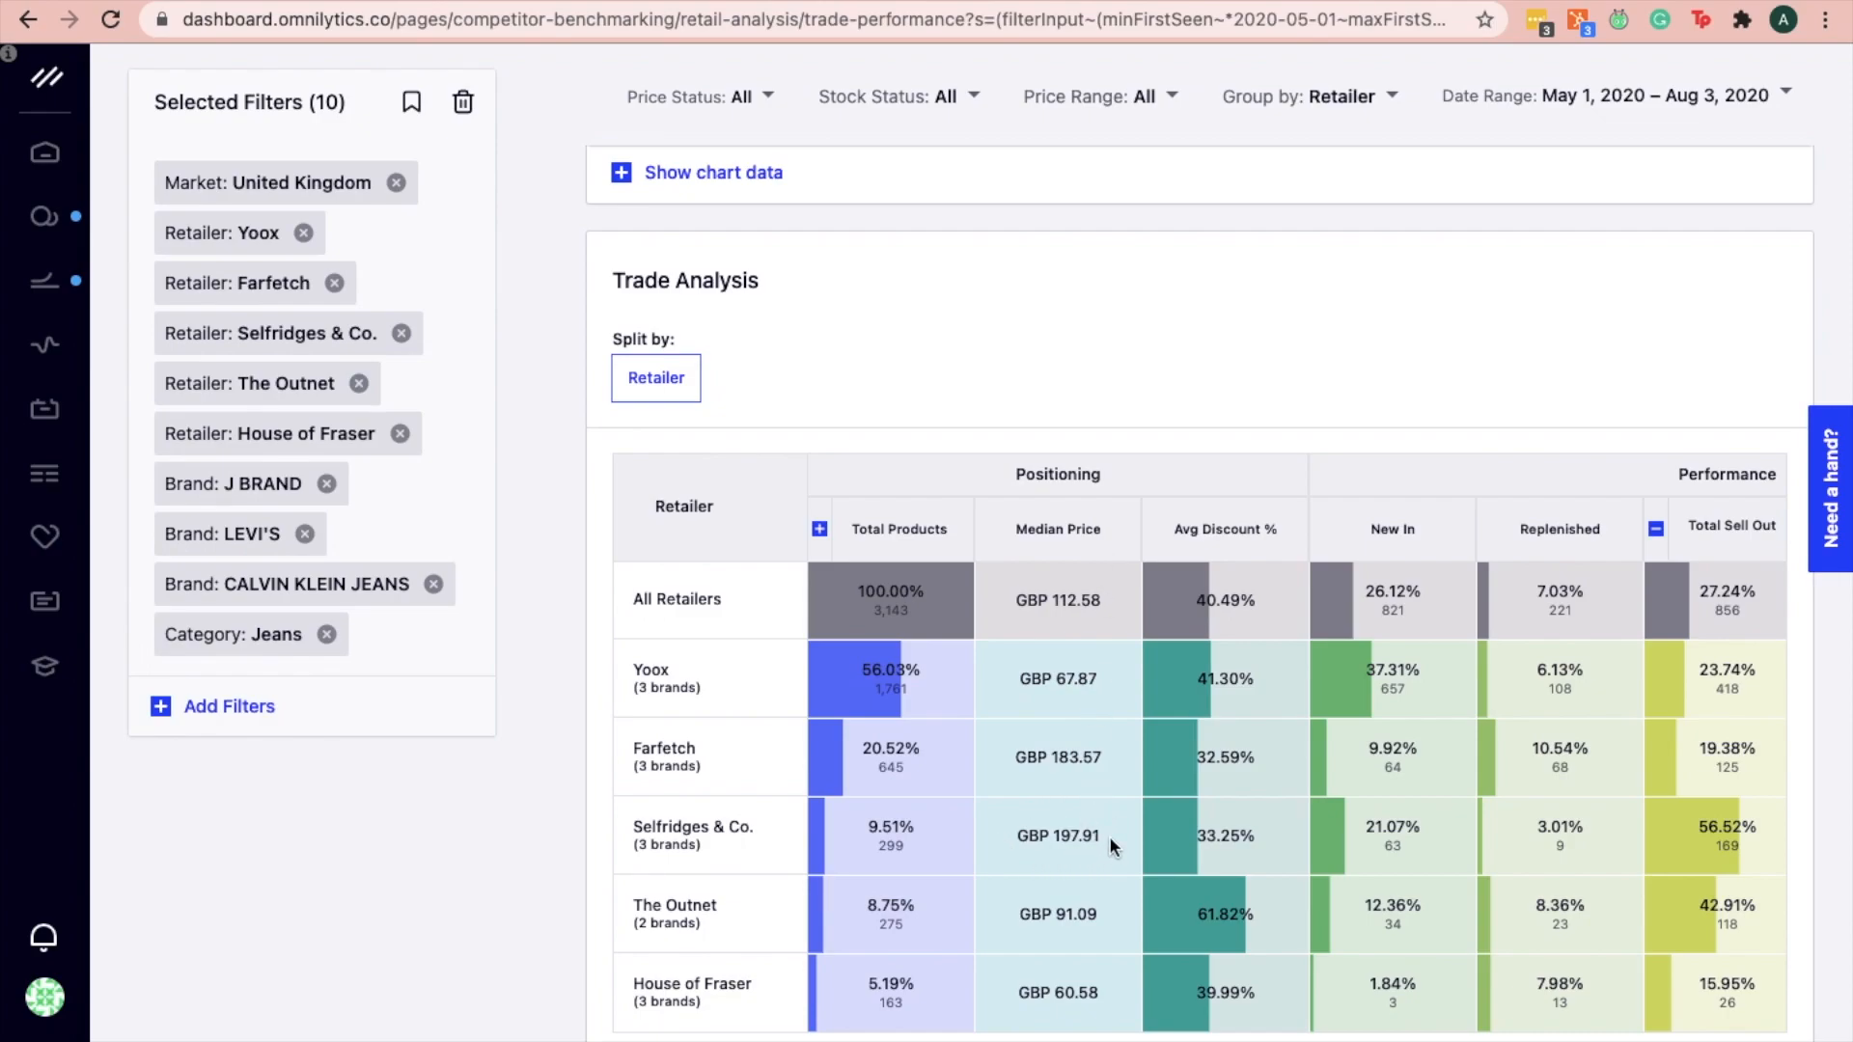
pyautogui.moveTo(818, 529)
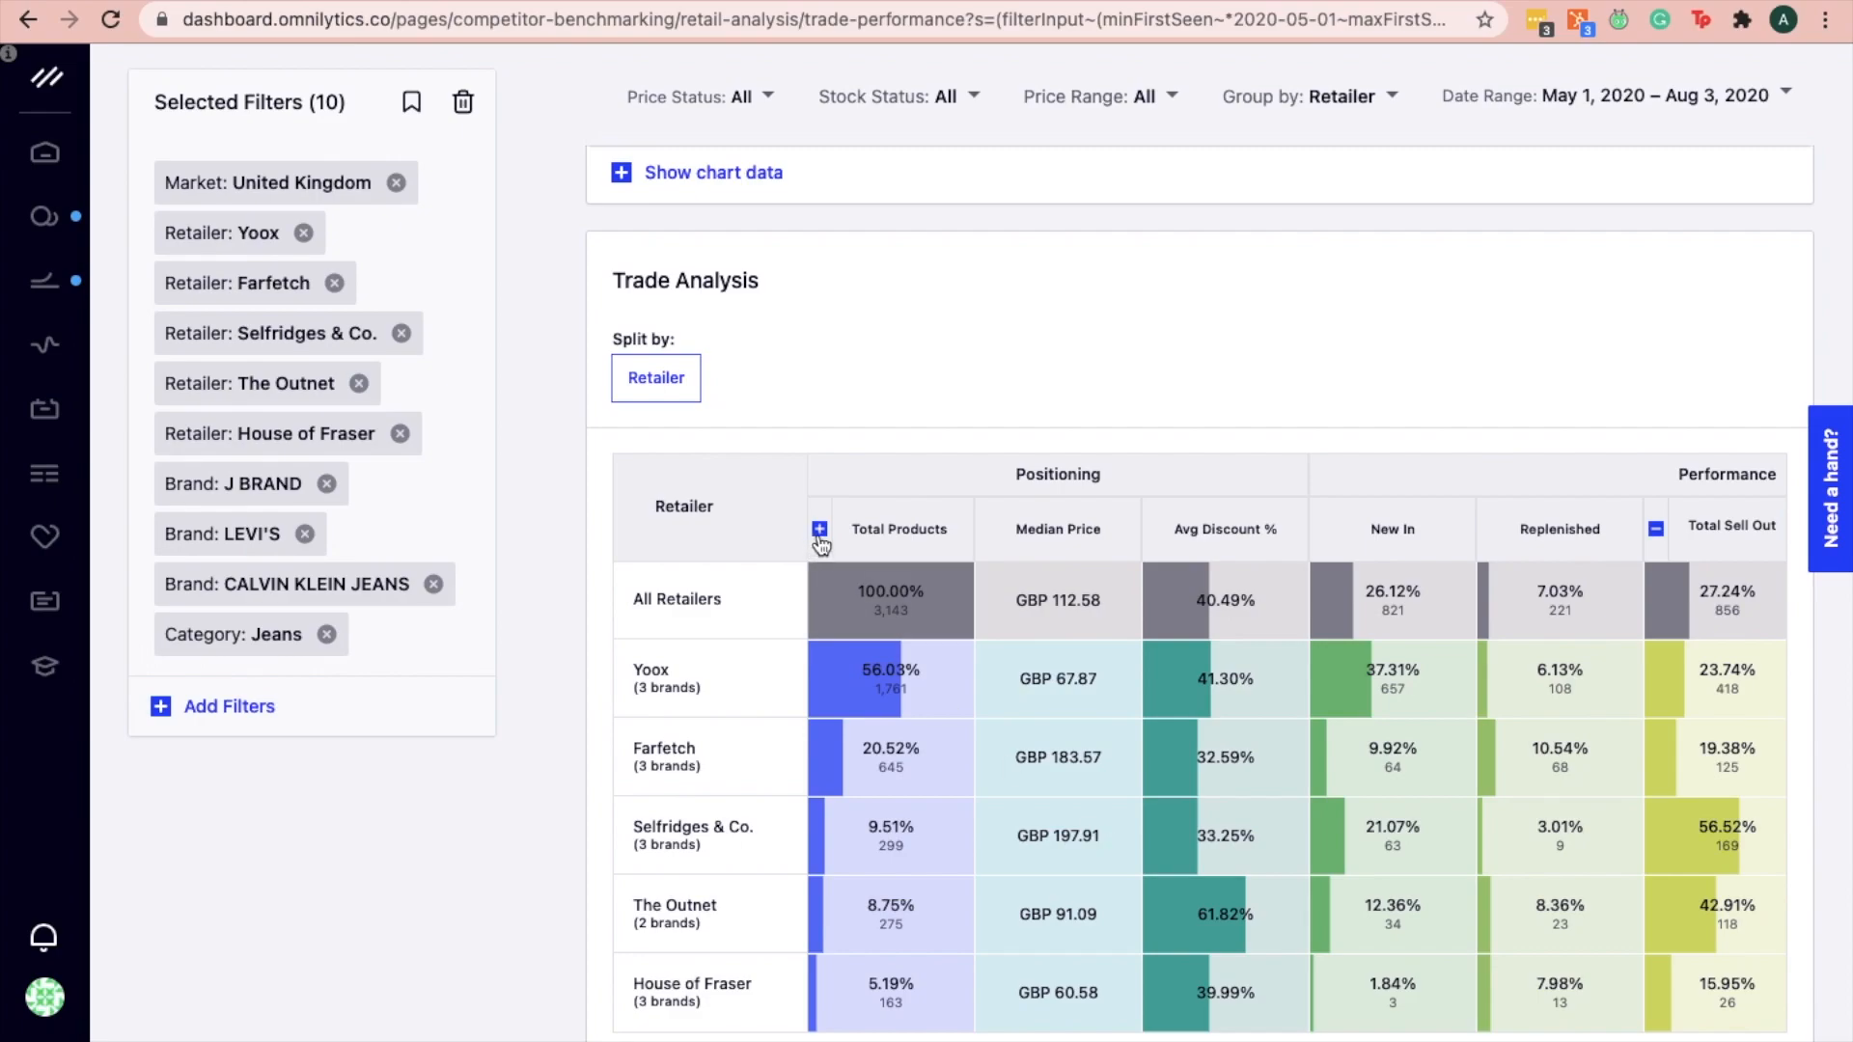
# Expand Total Products in Positioning to show full-price and discounted product shares per retailer.
pyautogui.click(818, 529)
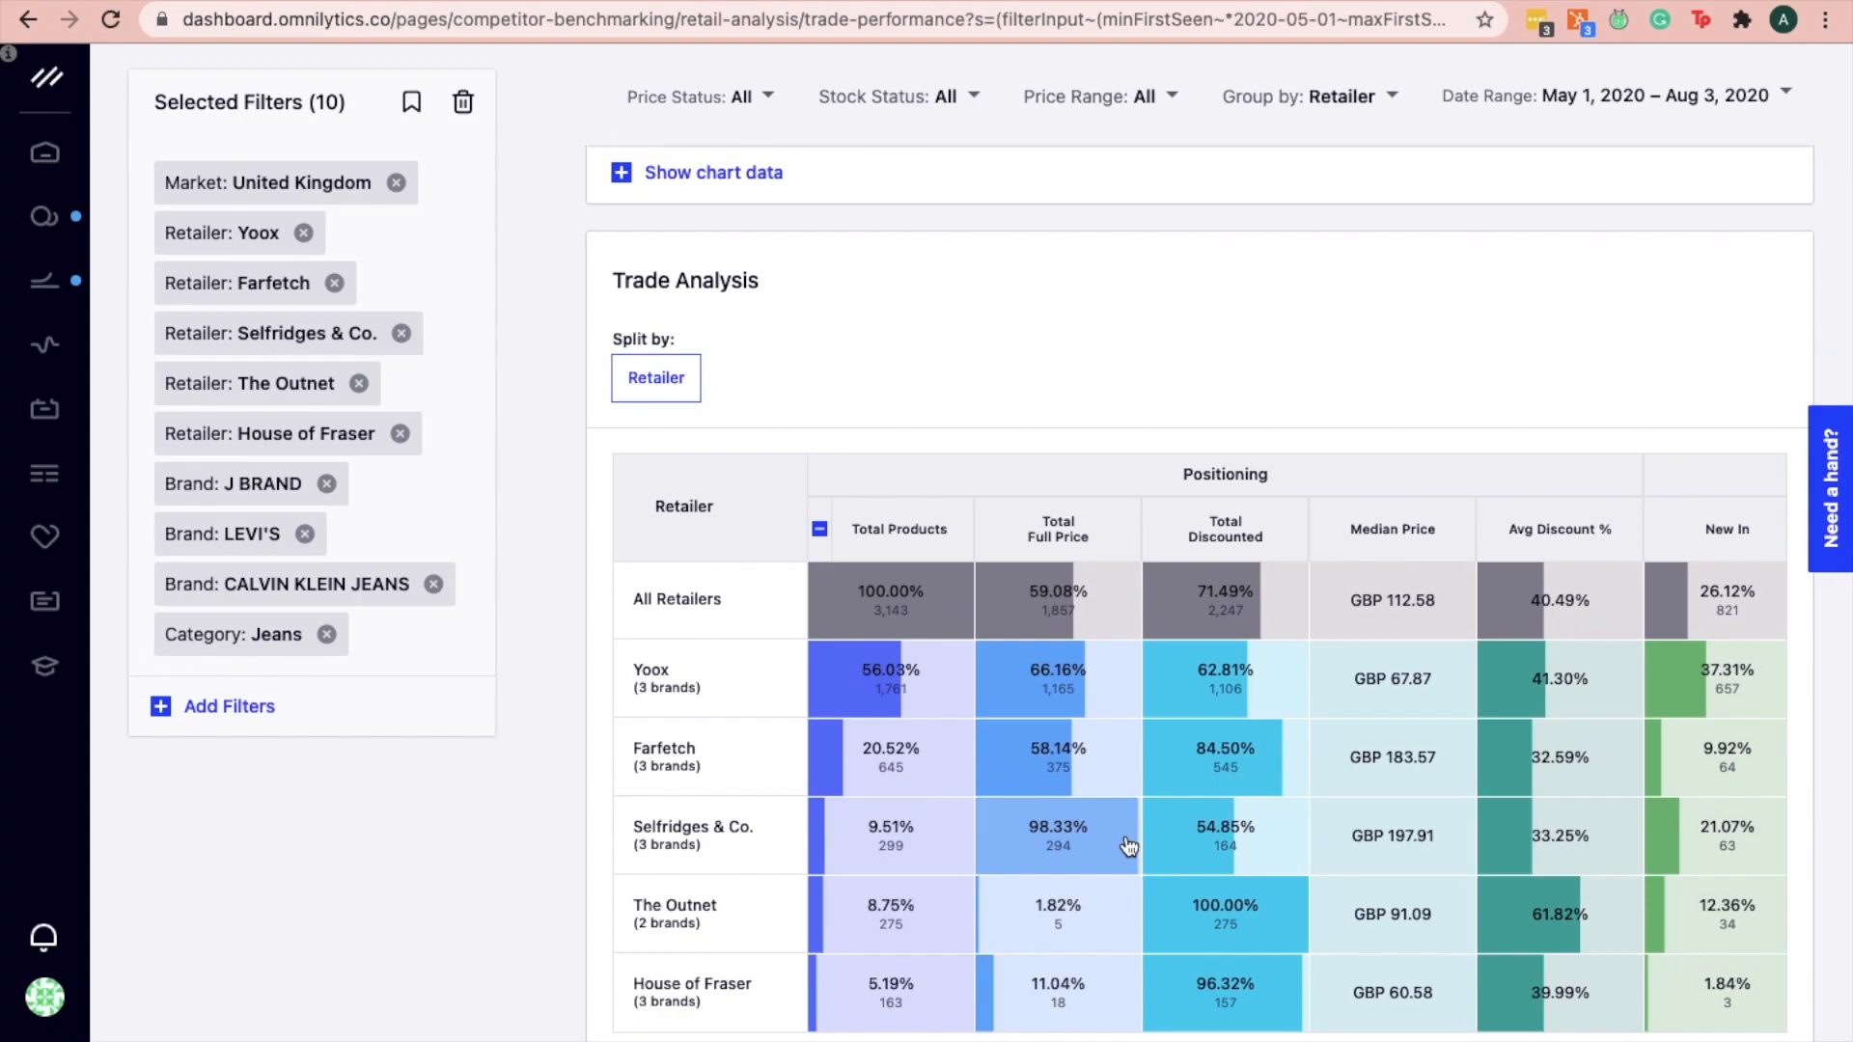
pyautogui.moveTo(1122, 898)
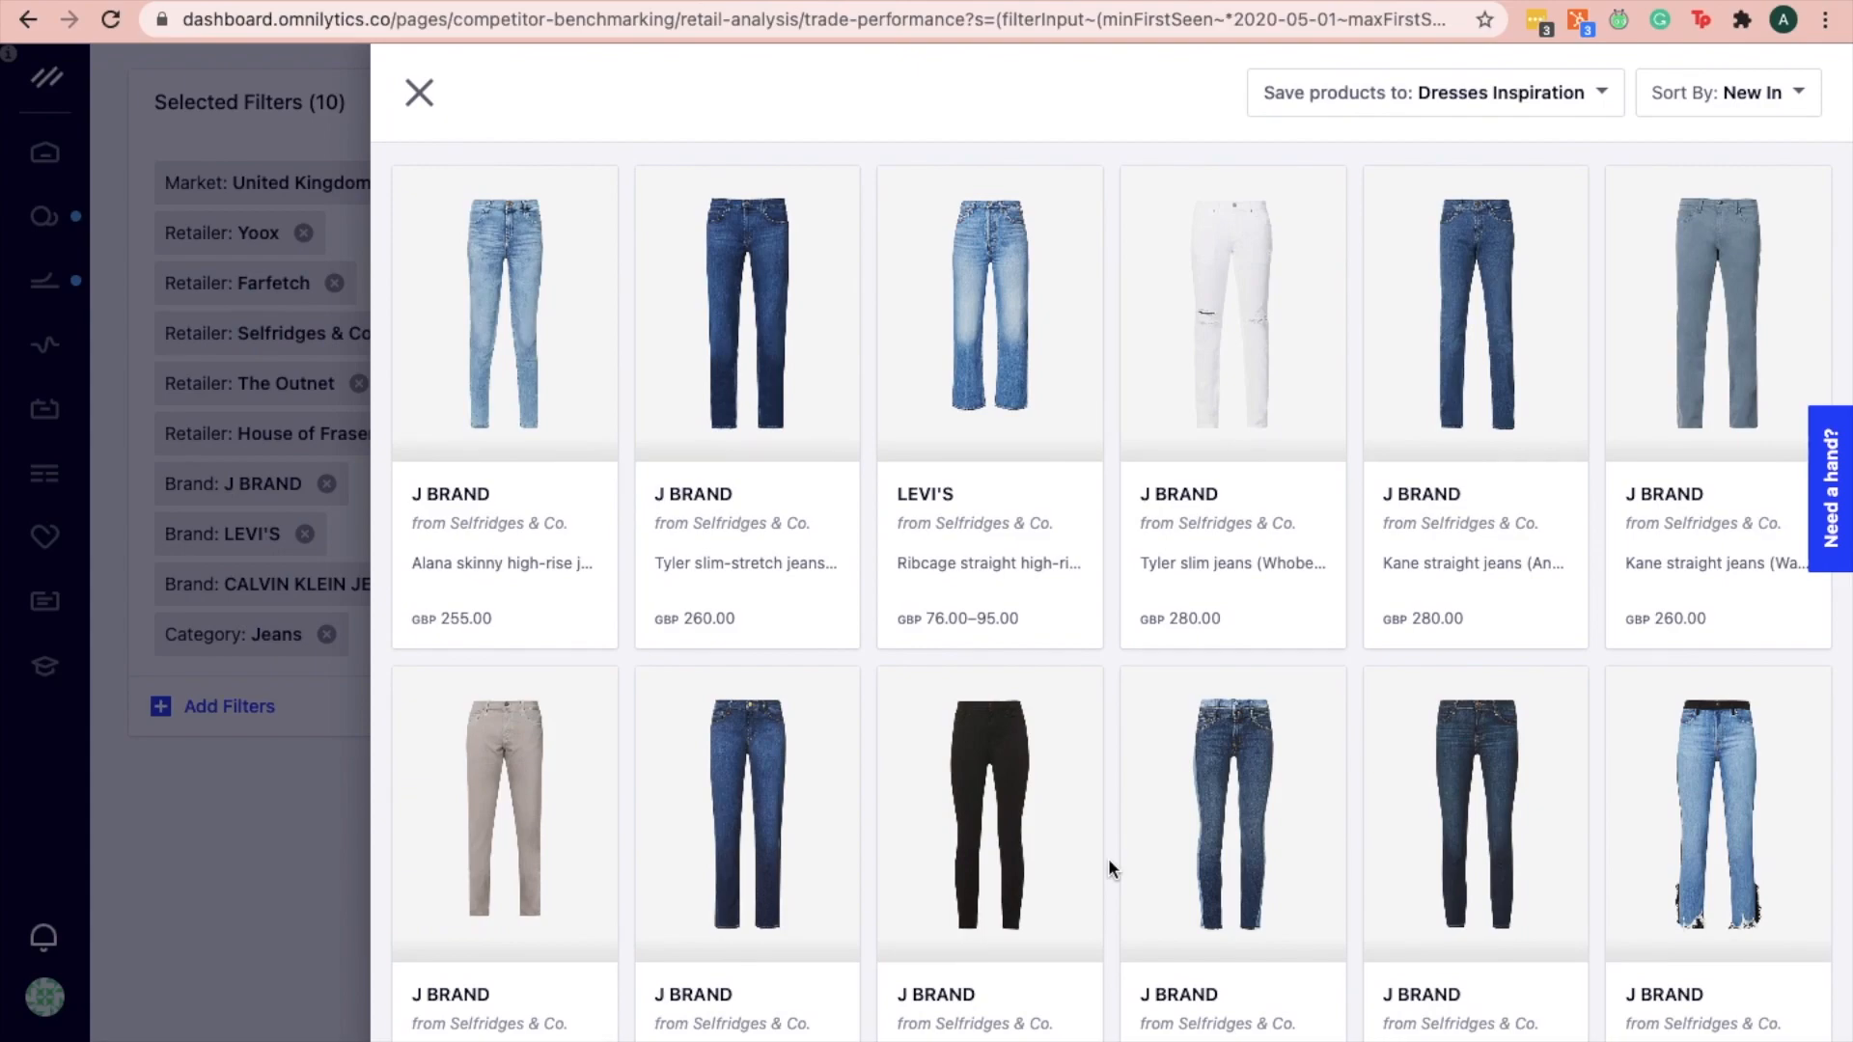
pyautogui.moveTo(355, 873)
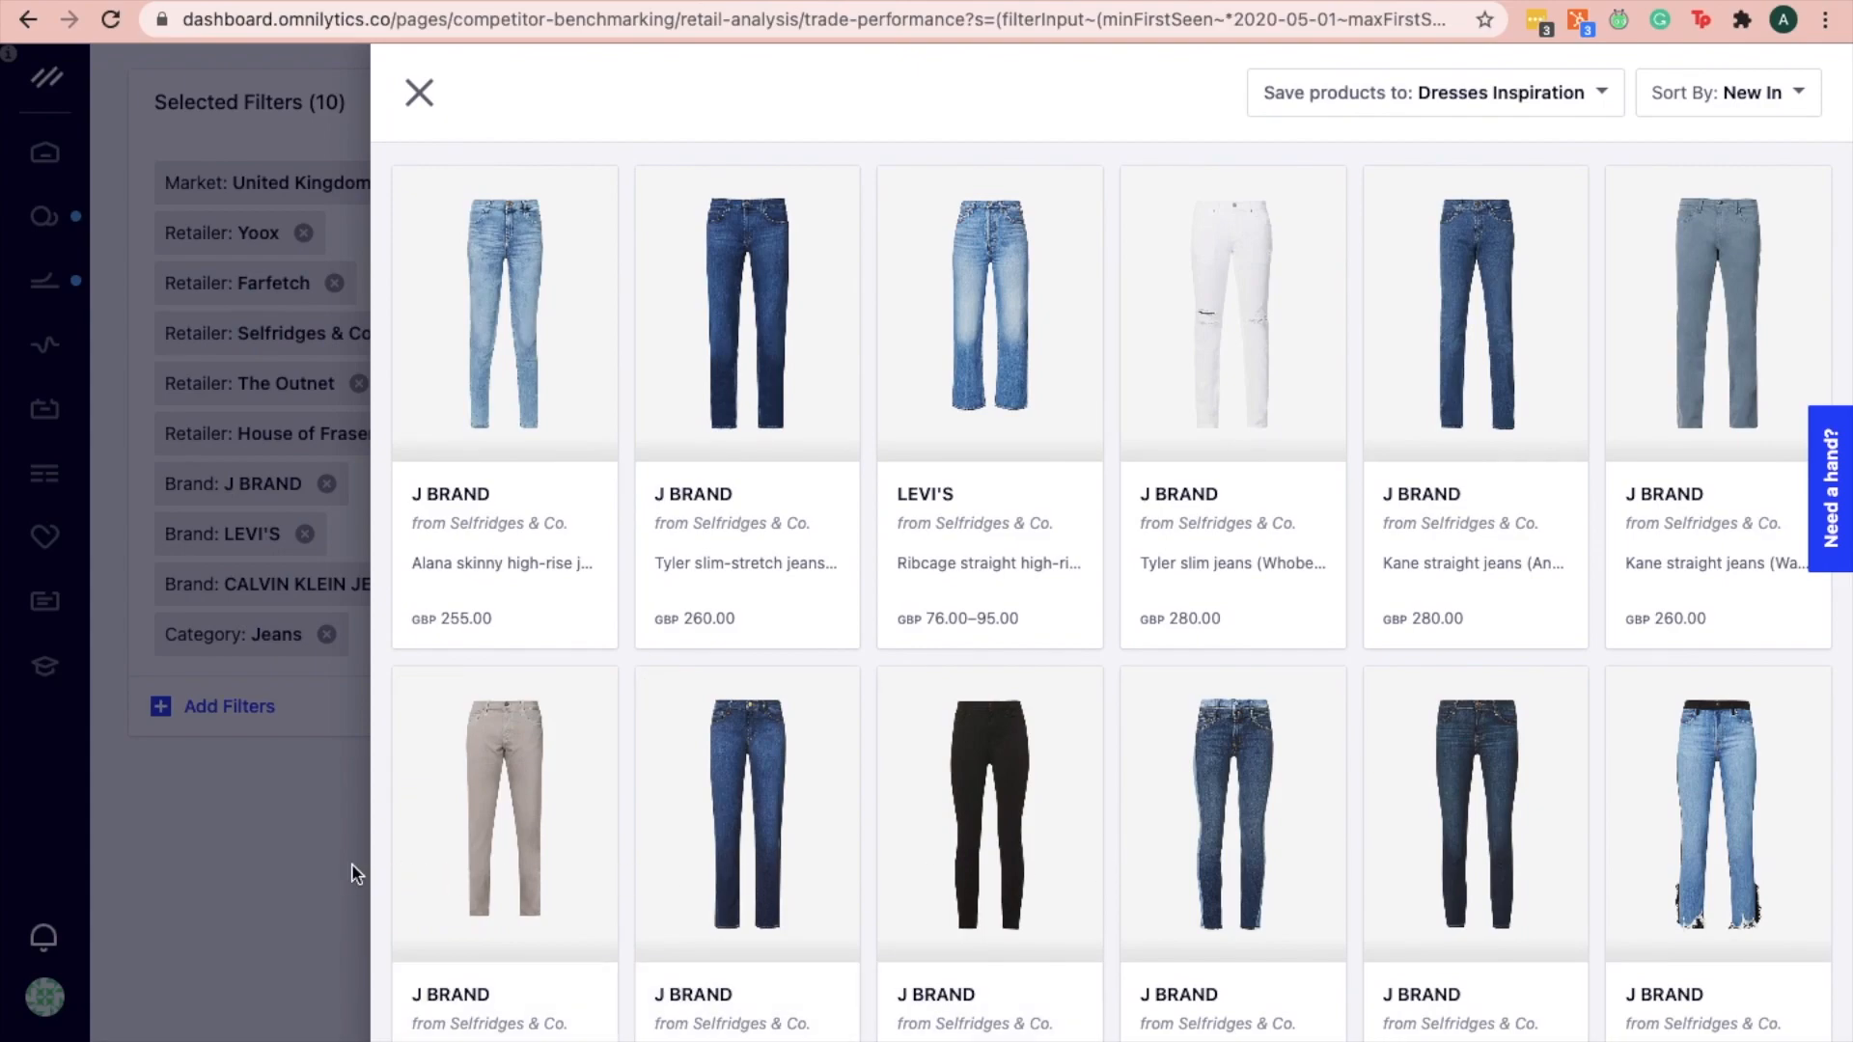
pyautogui.click(417, 92)
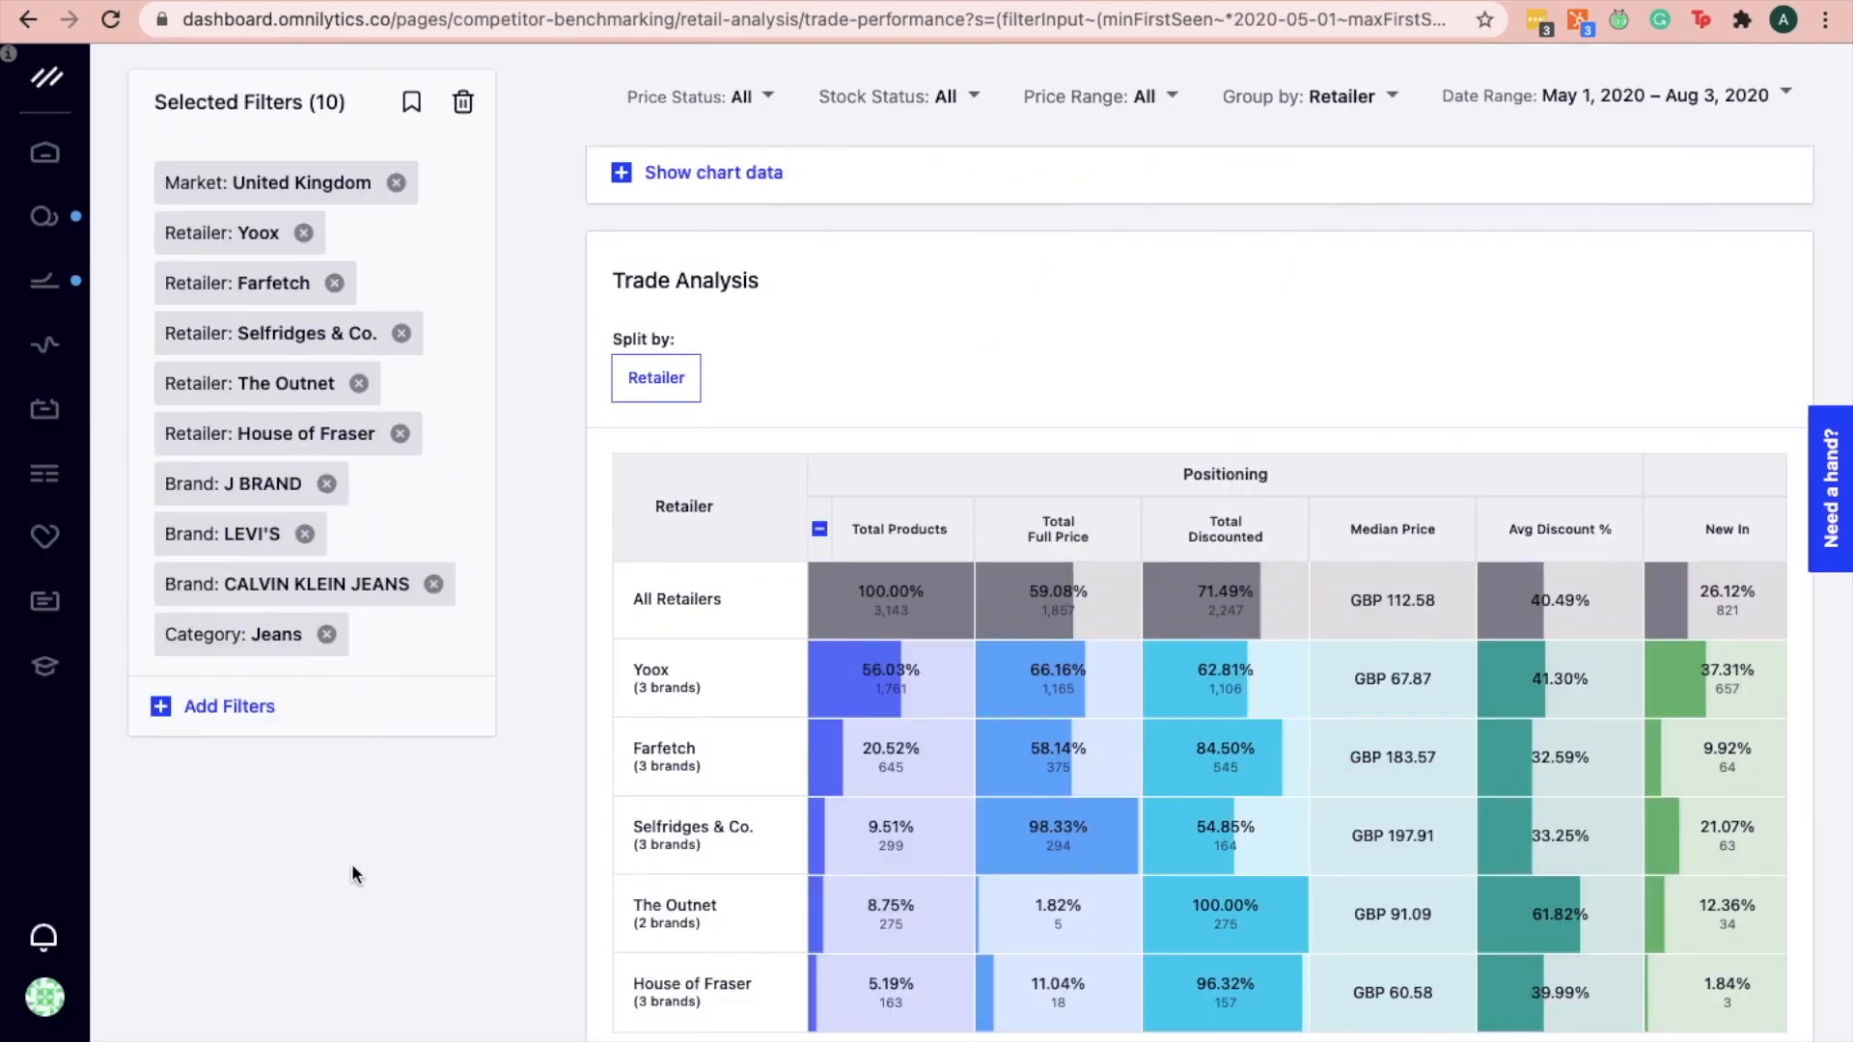